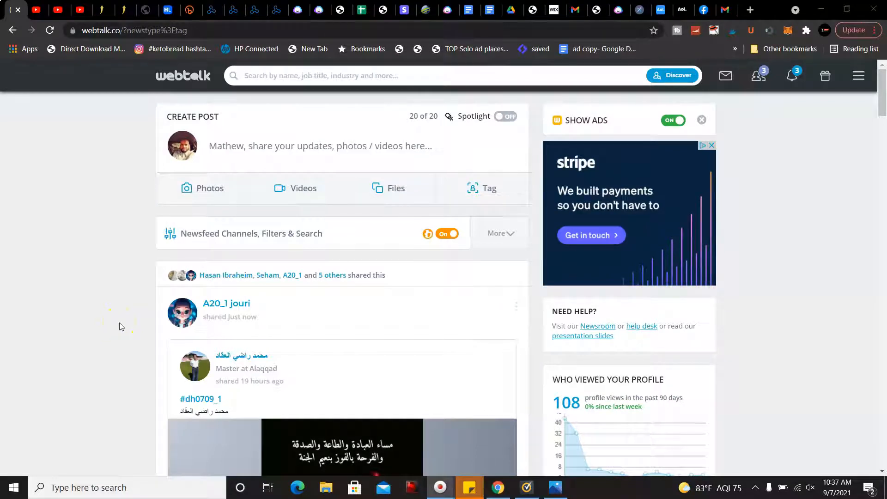
mouse_move(119, 327)
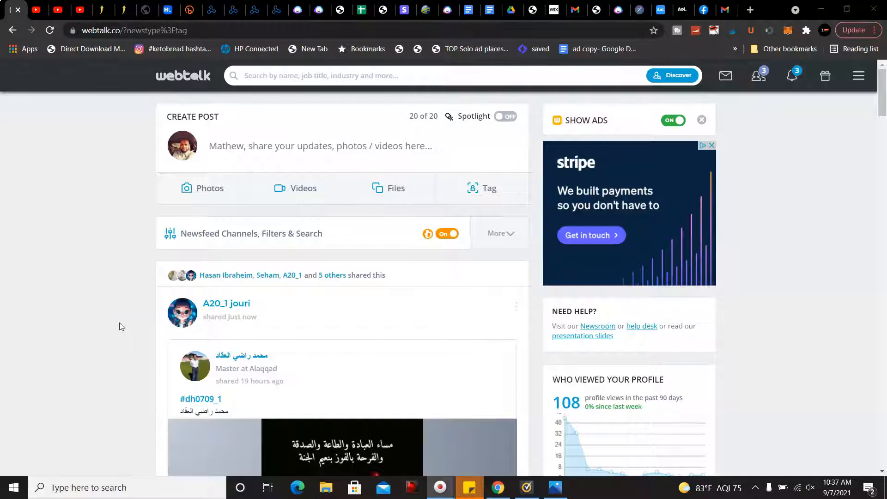
mouse_move(124, 323)
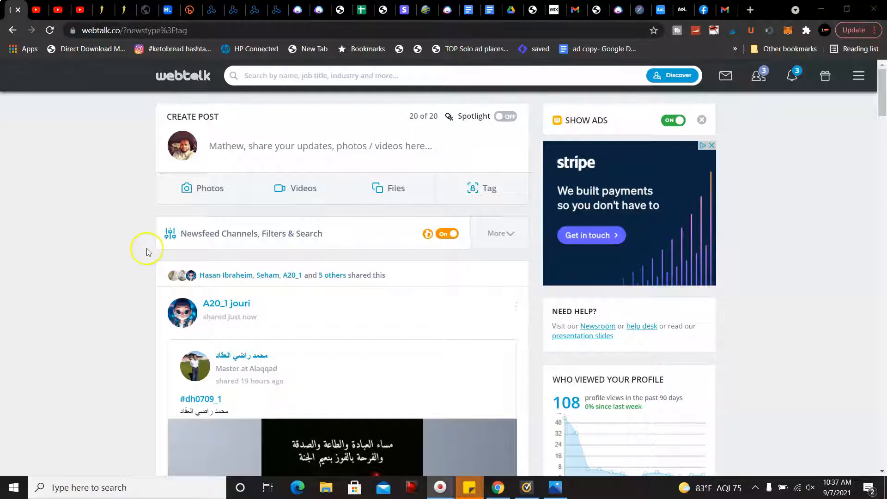
mouse_move(188, 218)
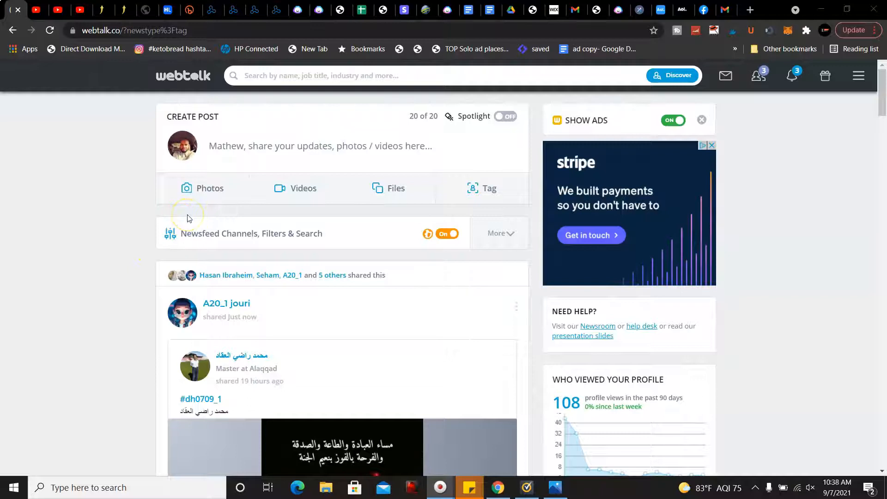
mouse_move(705, 82)
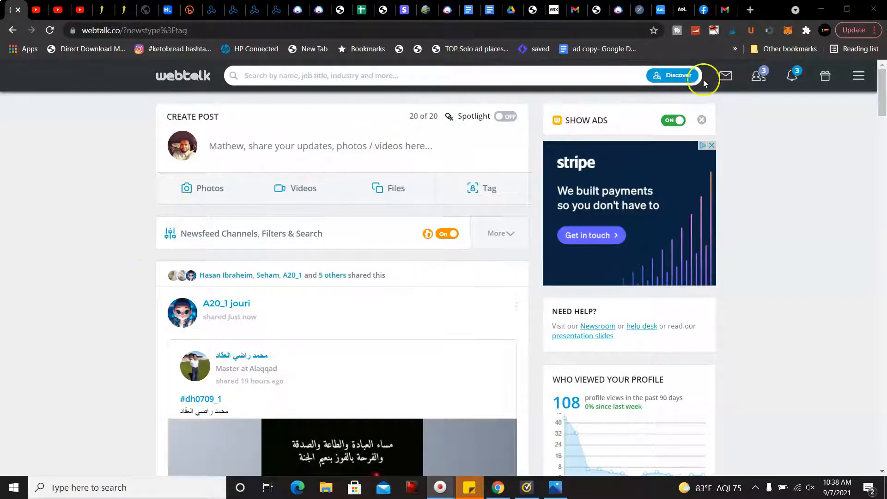
mouse_move(825, 75)
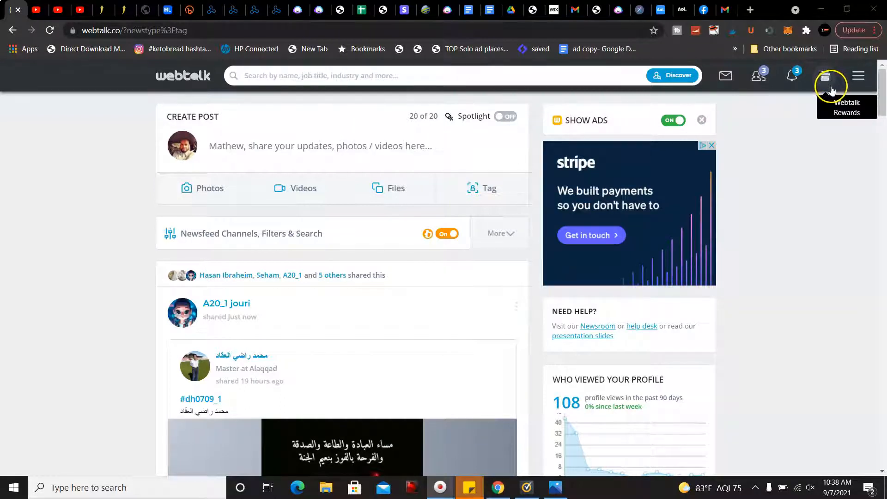
Step: Open the Webtalk Rewards Back Office dashboard showing $0.00 earnings and 3 referrals
left_click(824, 75)
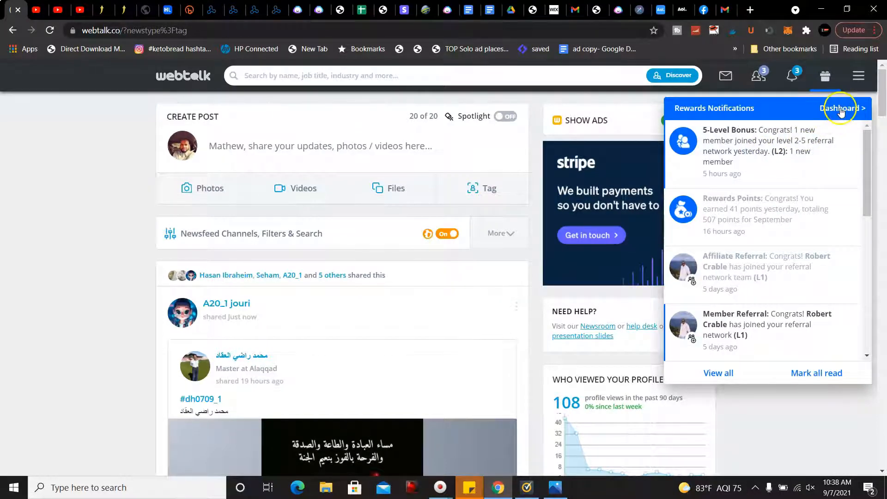
left_click(840, 108)
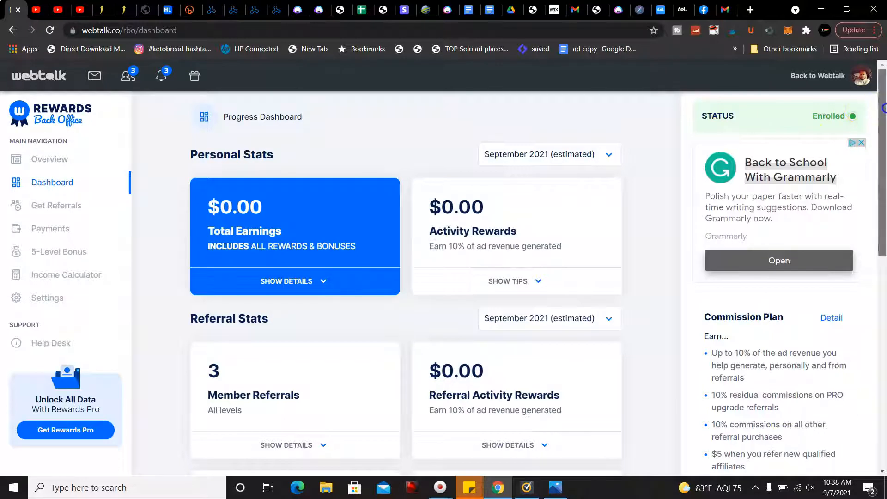
scroll("down", 3)
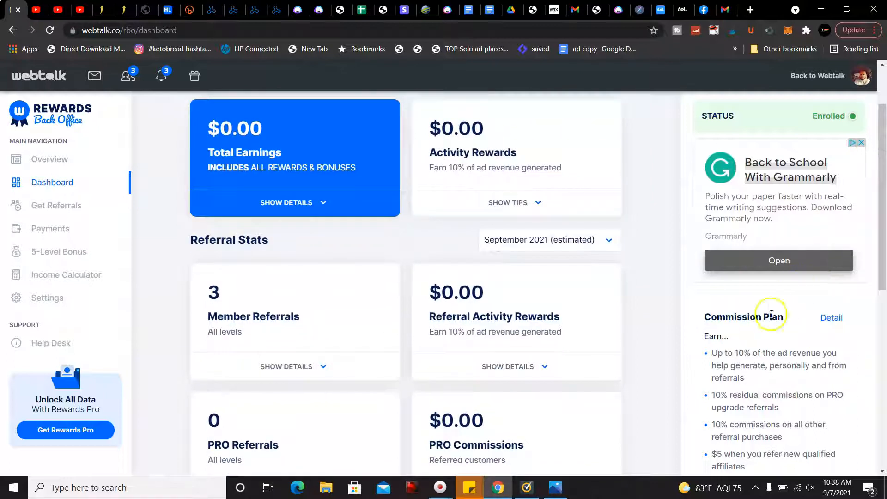
mouse_move(749, 363)
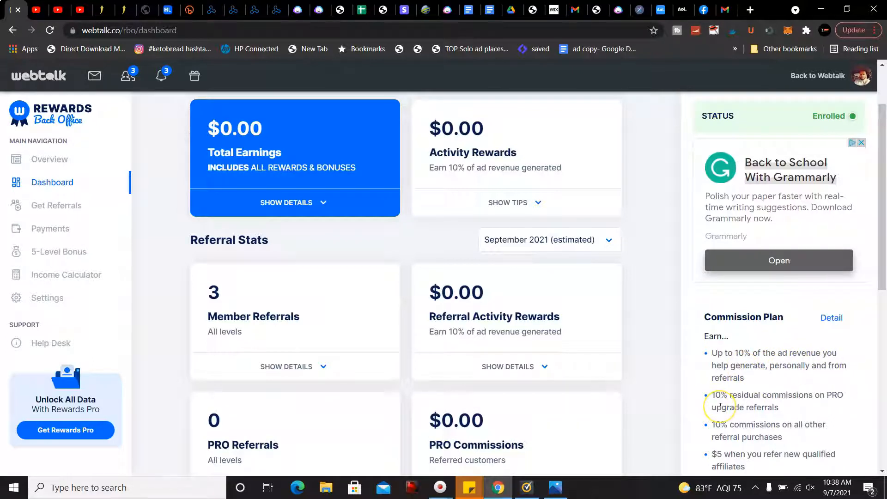
mouse_move(752, 401)
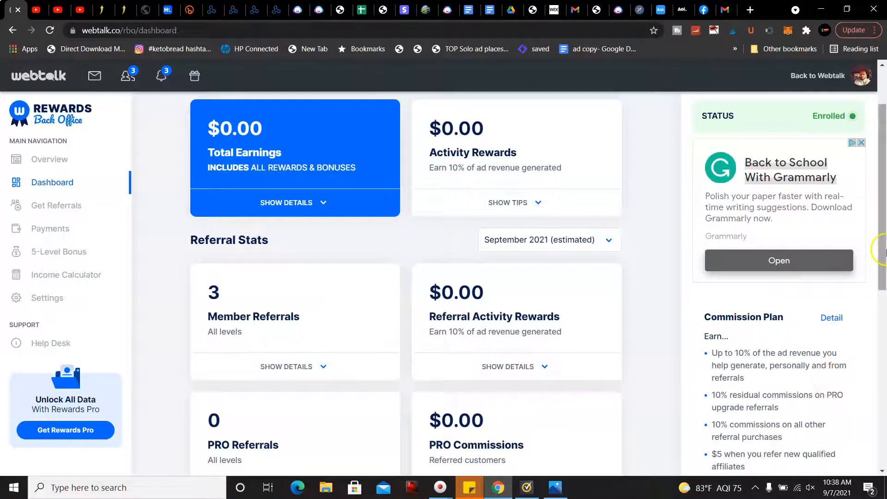
scroll("down", 3)
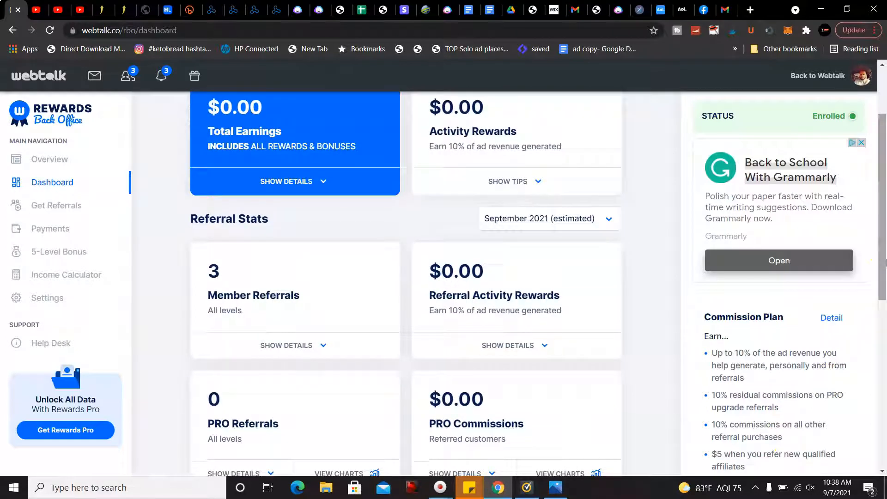
mouse_move(877, 201)
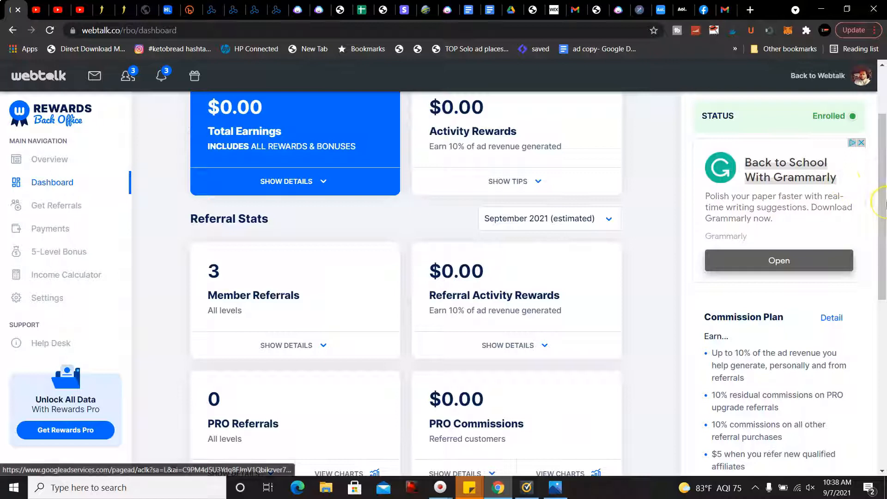
scroll("up", 3)
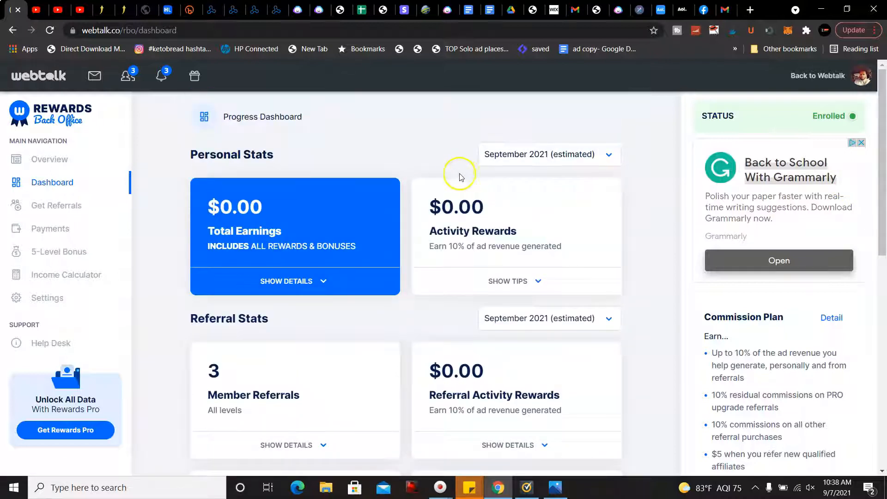
left_click(548, 154)
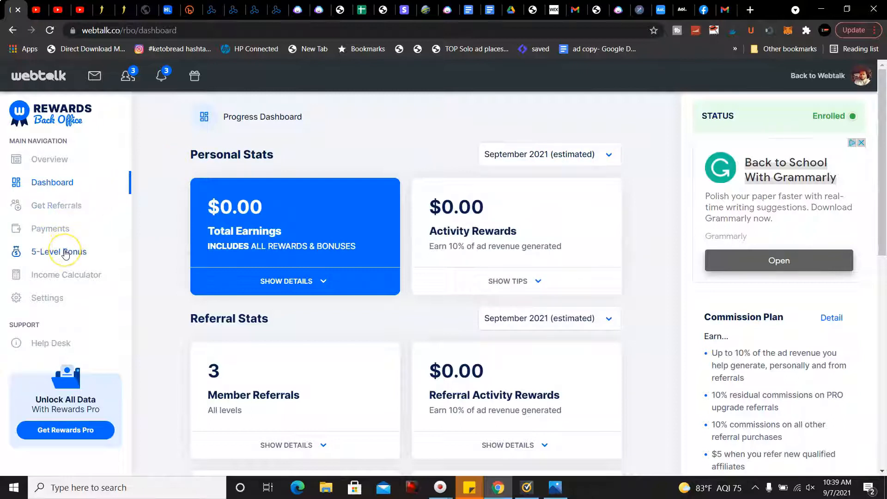
Step: Open the 5-Level Bonus page and scroll to Tier B (39 members, $165.00 pending)
left_click(59, 251)
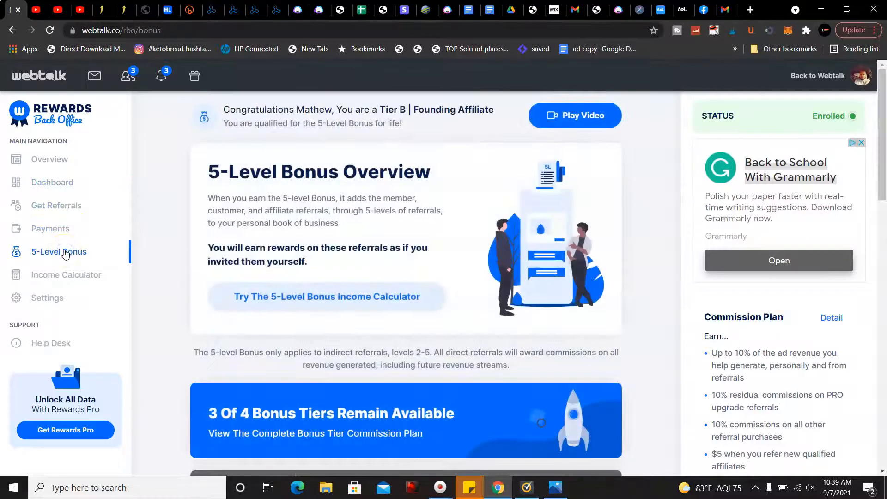
scroll("down", 3)
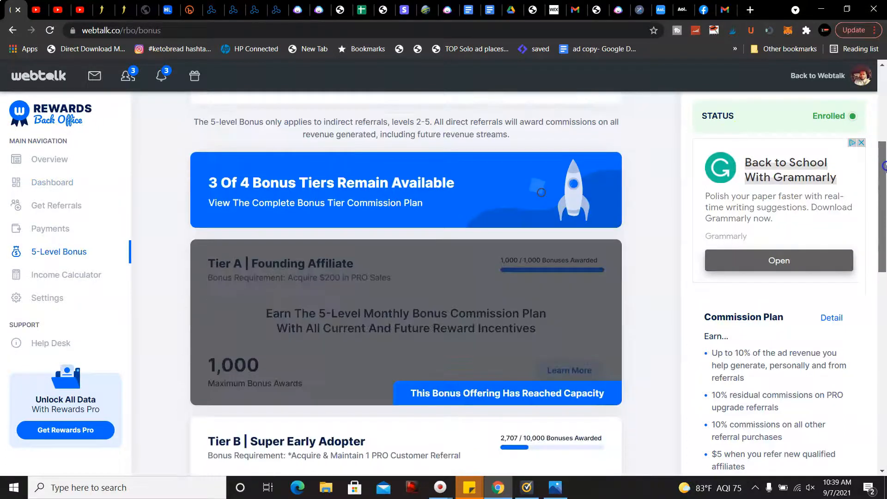
scroll("down", 3)
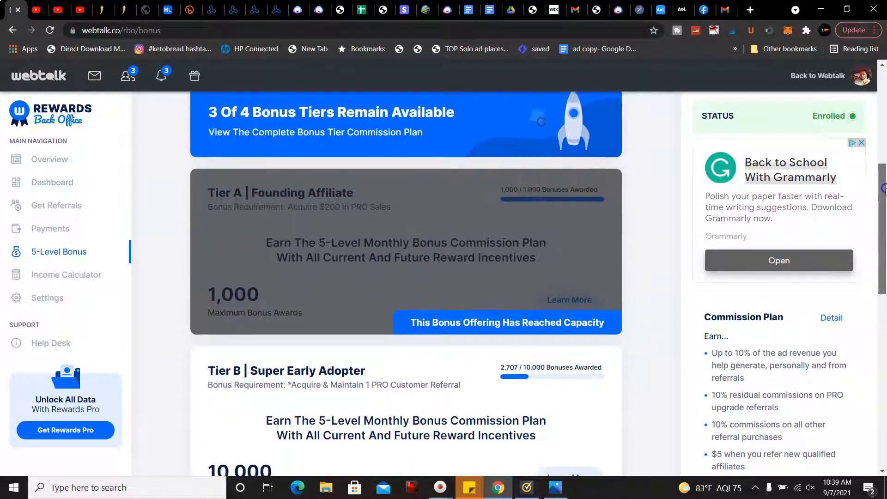
scroll("down", 3)
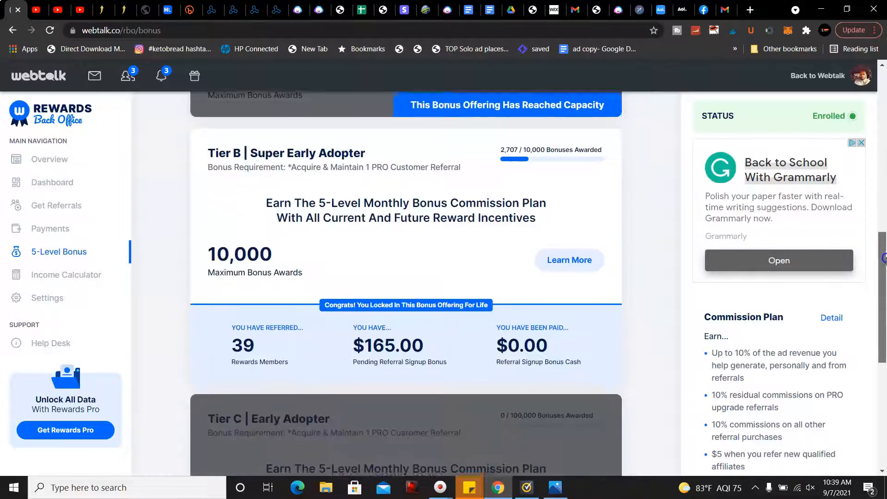
scroll("down", 3)
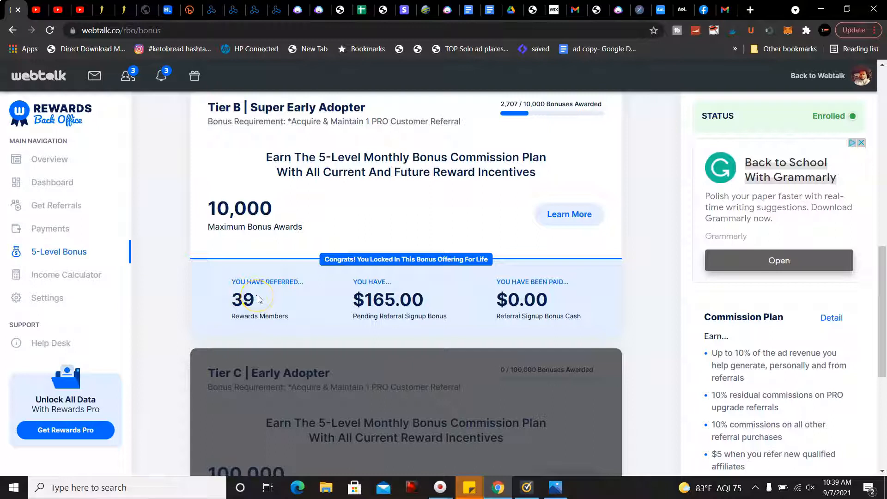
mouse_move(273, 298)
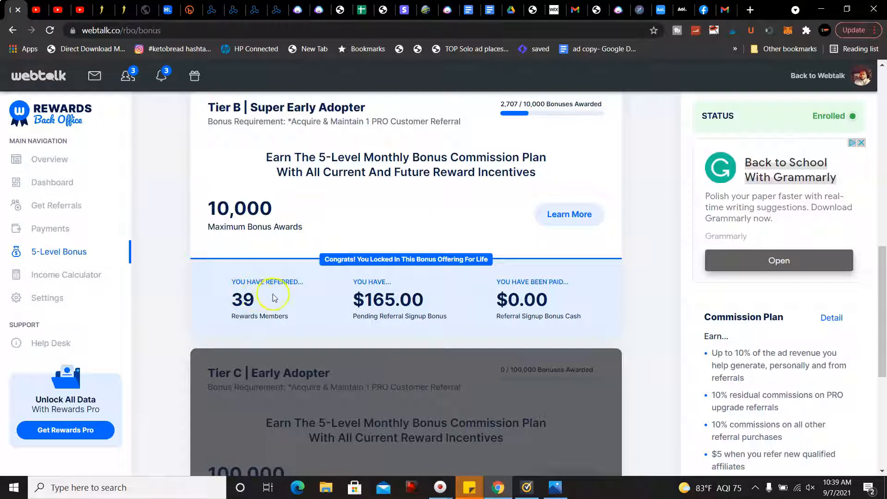
mouse_move(419, 298)
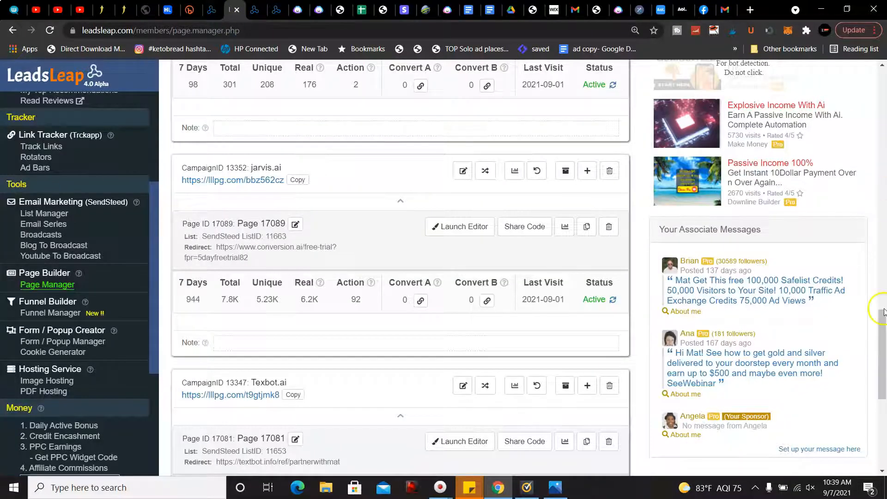
Step: Scroll to the top of LeadsLeap's Page Manager listing the webtalk and jarvis.ai campaigns
scroll("up", 3)
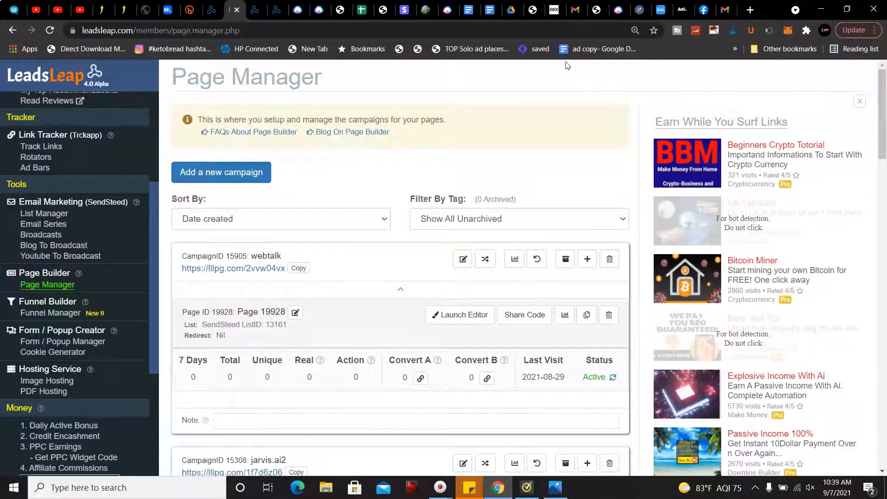
mouse_move(109, 132)
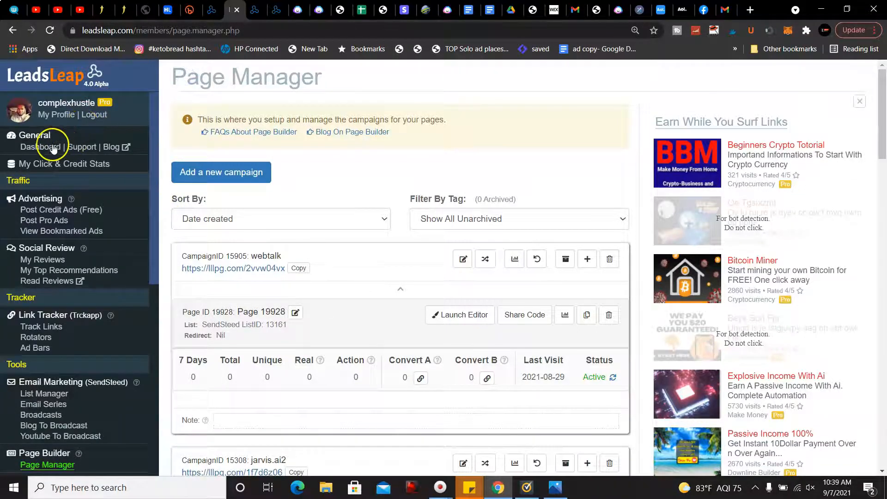
Step: Open the LeadsLeap Dashboard and scroll through What's New, new launches and the to-do list
left_click(38, 147)
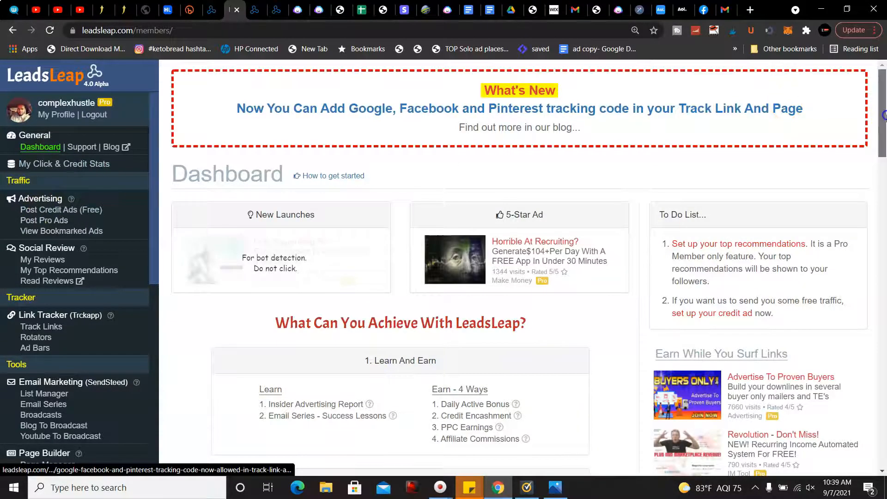
scroll("down", 3)
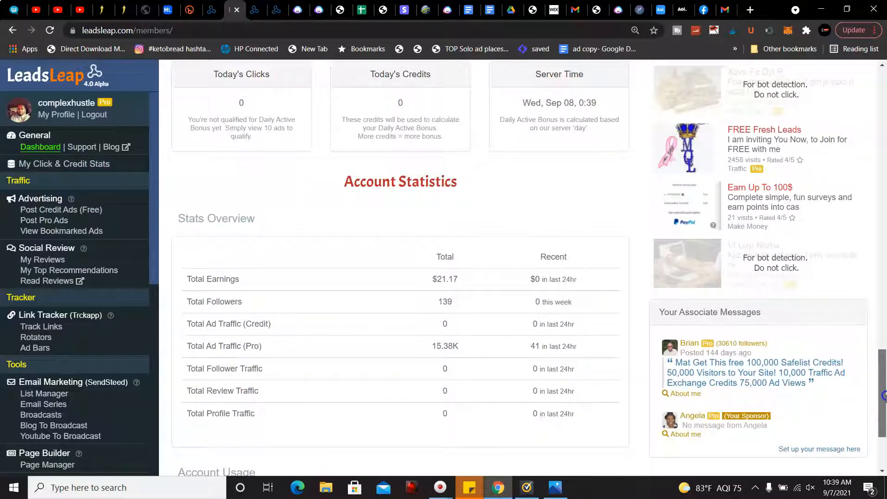
scroll("down", 3)
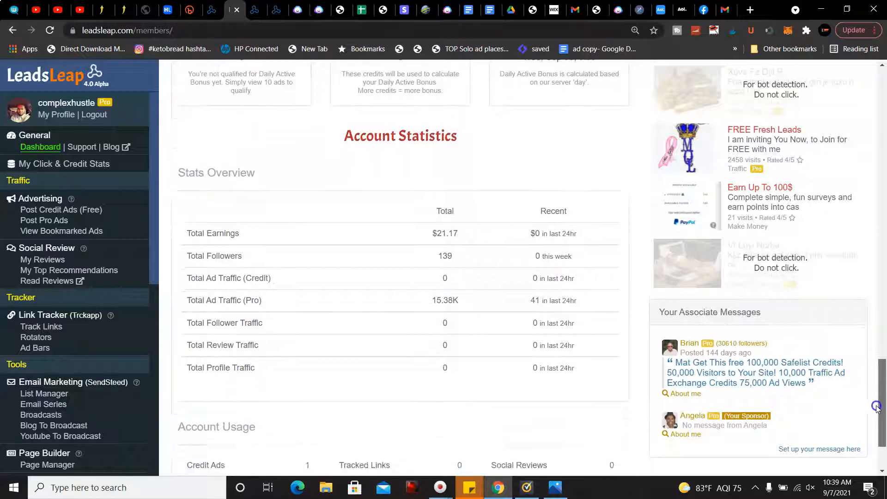
scroll("down", 3)
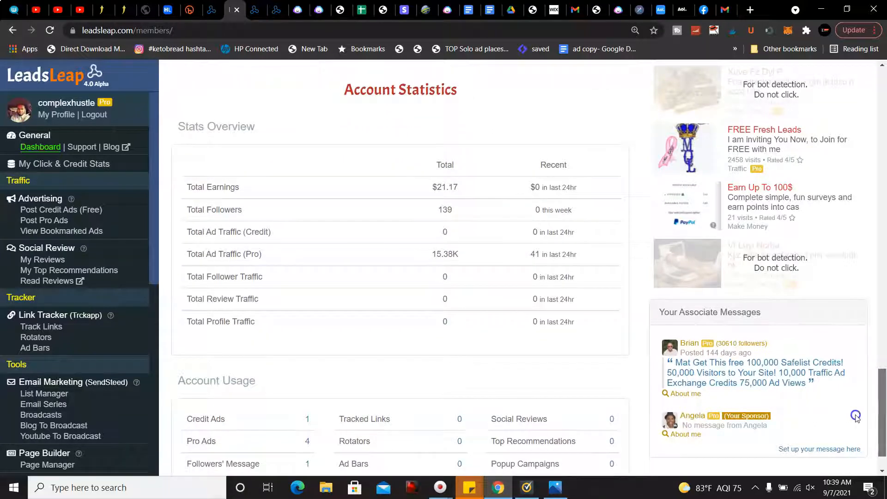
scroll("down", 3)
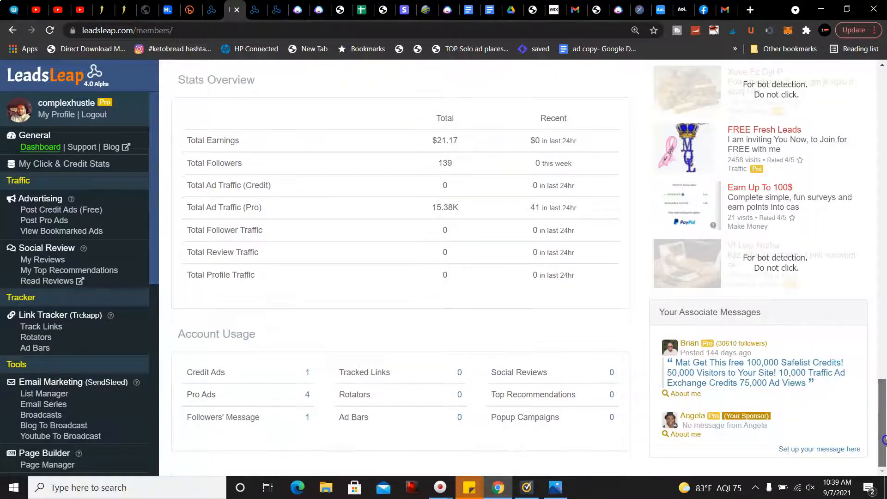
scroll("down", 3)
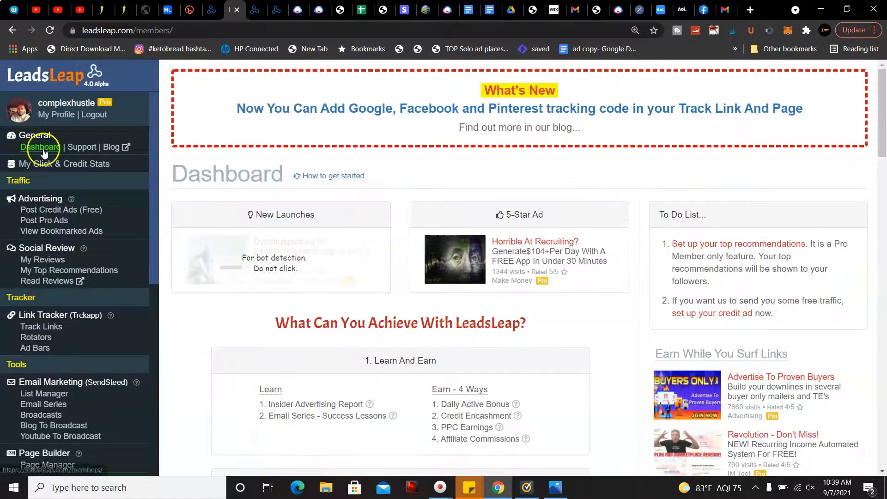
scroll("down", 3)
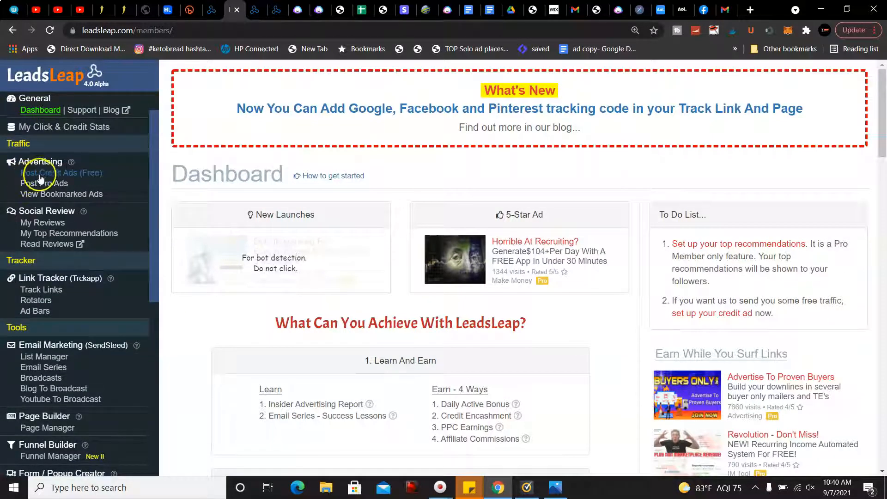
Step: Browse My Credit Ads (1702.943 credits, 1/10 ads) and its new-ad form, then reload it
left_click(55, 172)
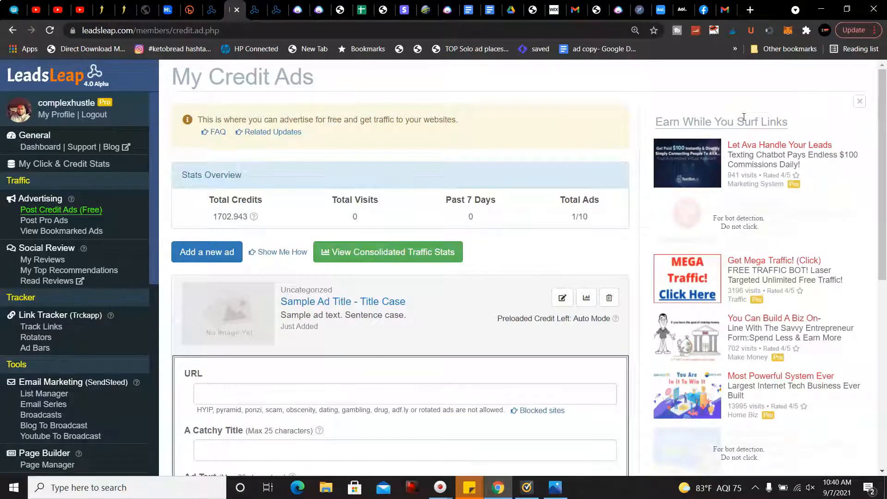
scroll("down", 3)
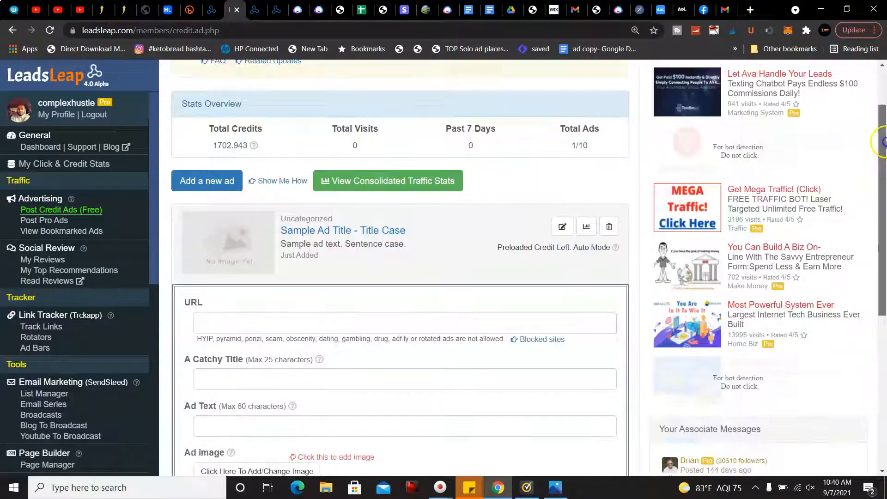
scroll("down", 3)
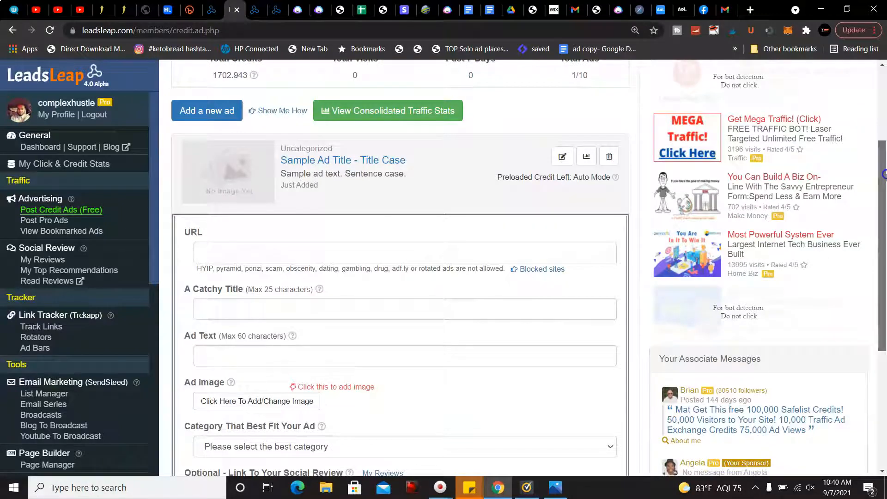
scroll("down", 3)
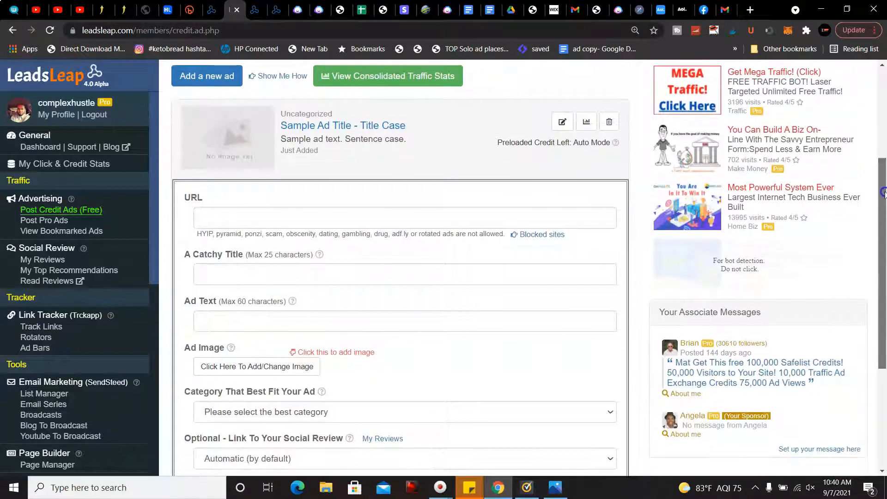
scroll("down", 3)
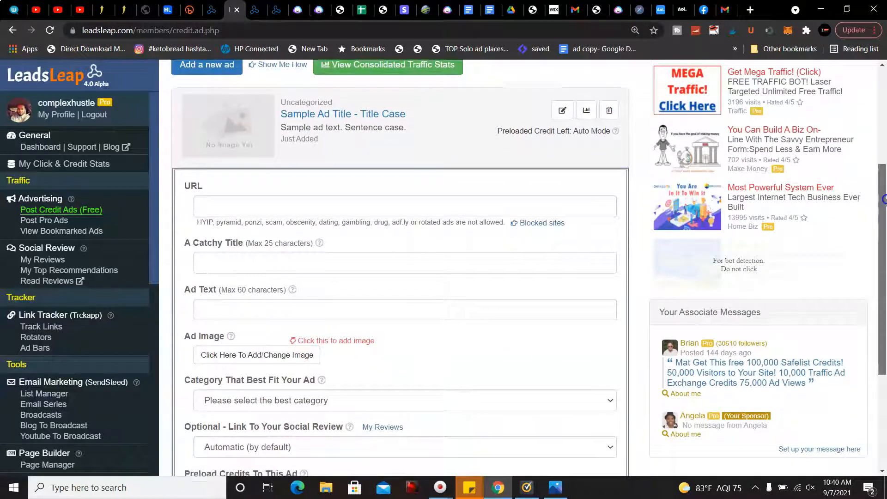
scroll("down", 3)
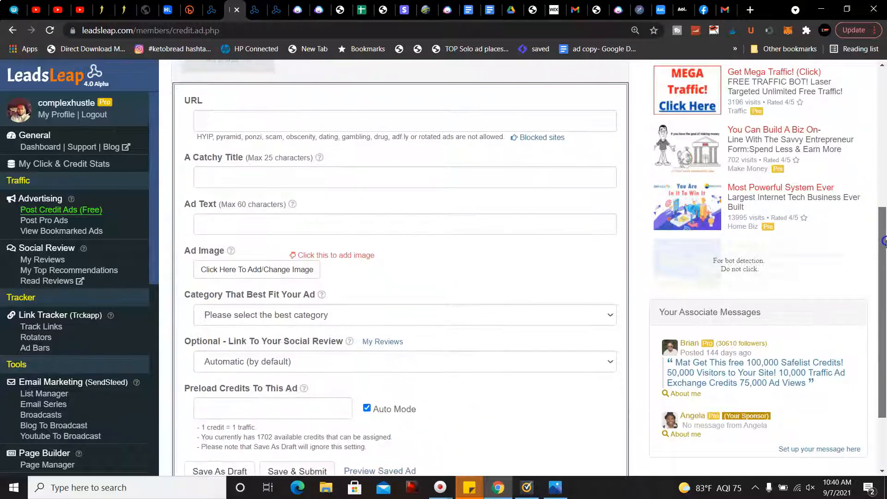
scroll("down", 3)
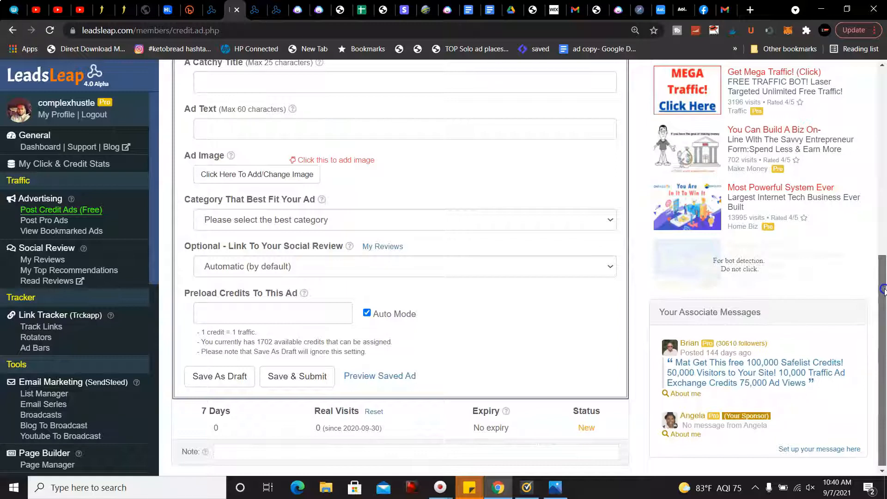
scroll("down", 3)
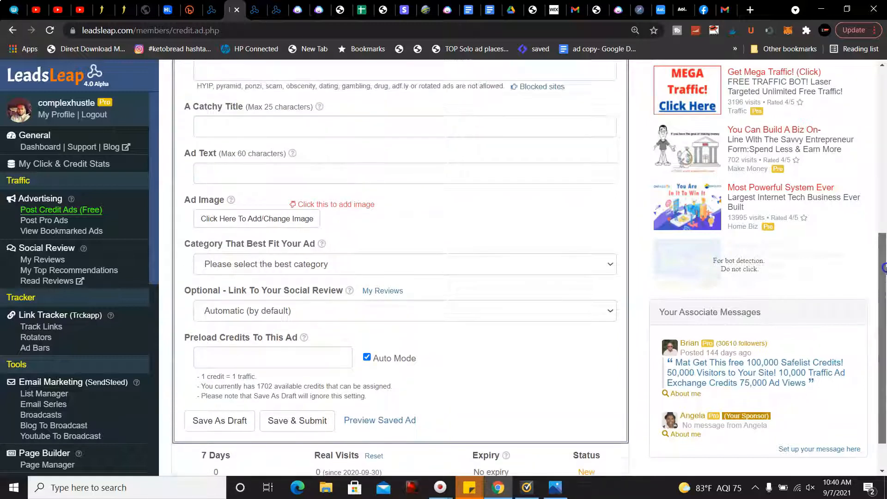
left_click(60, 210)
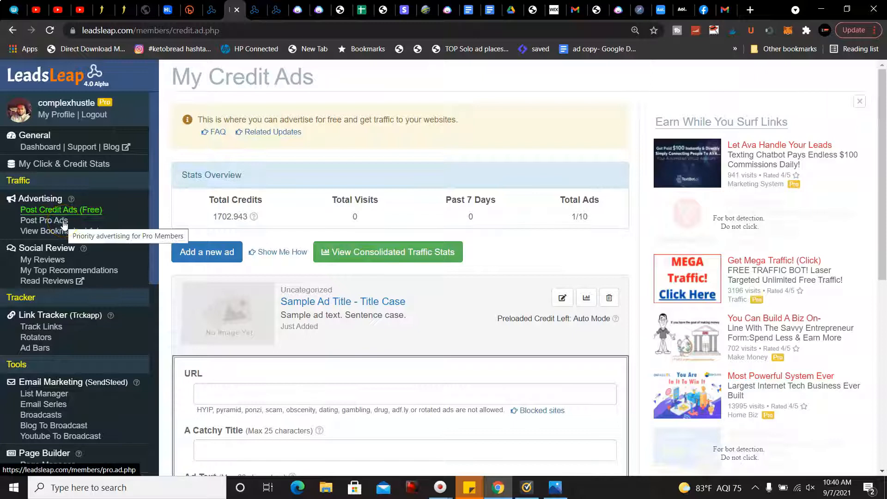
Step: Open My Pro Ads (15378 visits, 5/10 ads) and scroll through the new-ad form
left_click(44, 220)
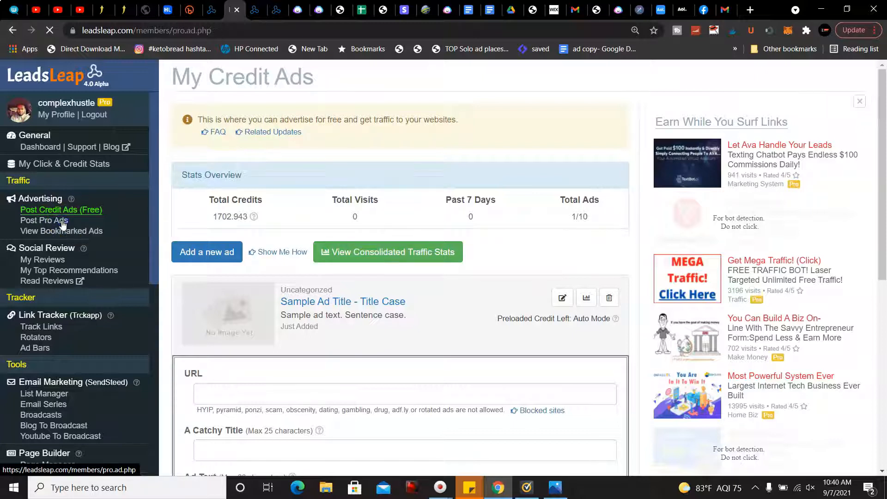
left_click(43, 219)
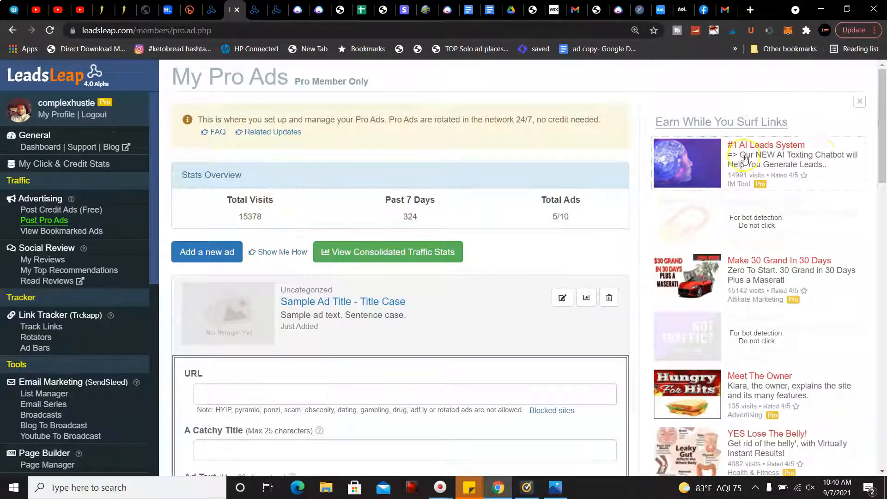
scroll("down", 3)
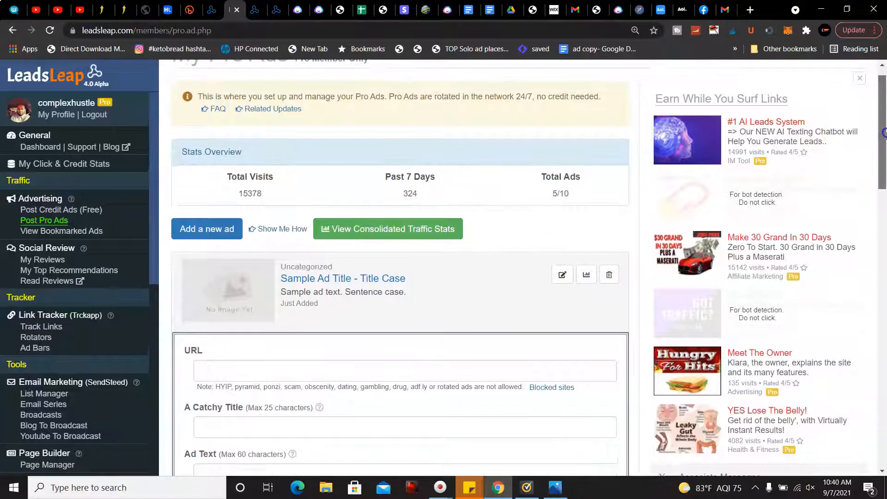
scroll("down", 3)
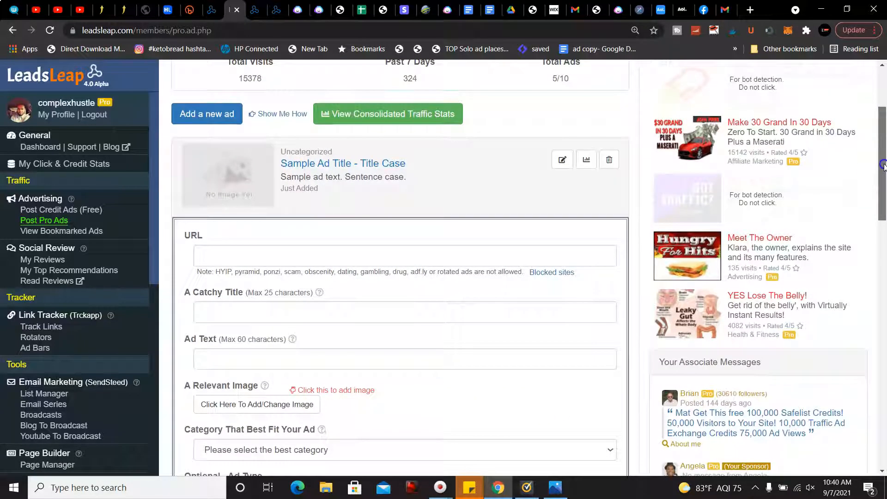
scroll("down", 3)
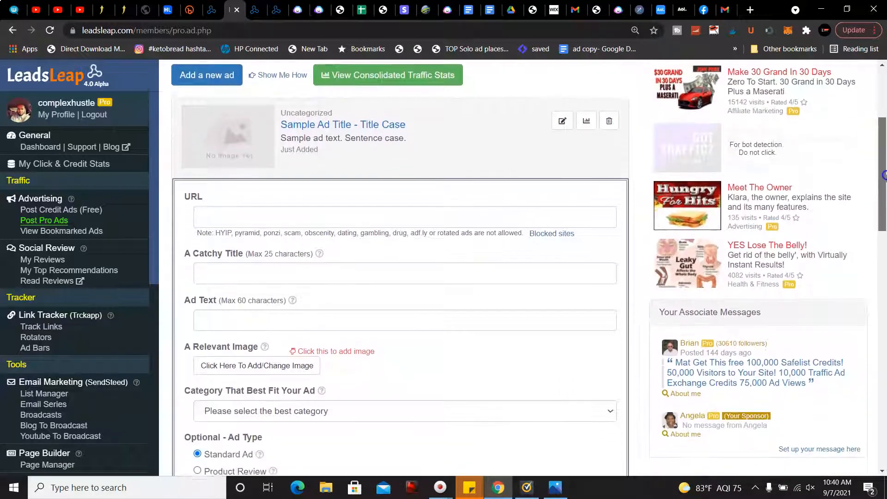
scroll("down", 3)
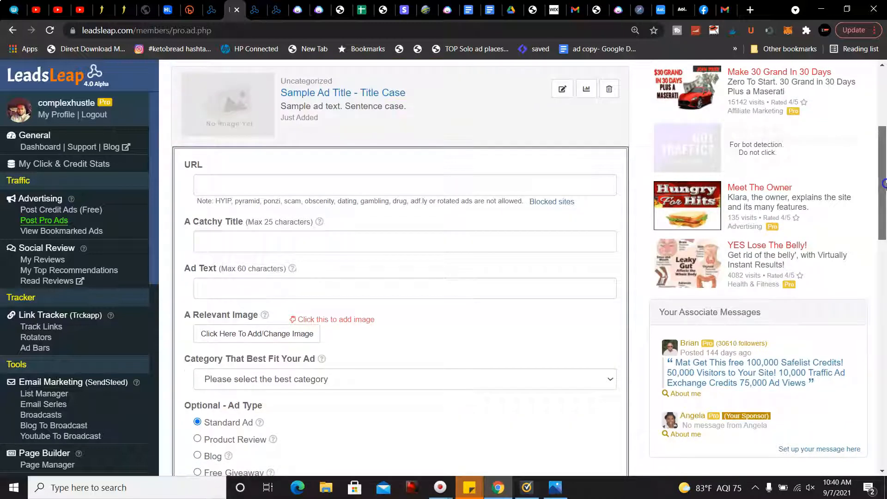
Step: Scroll down through the list of active pro ads
scroll("down", 3)
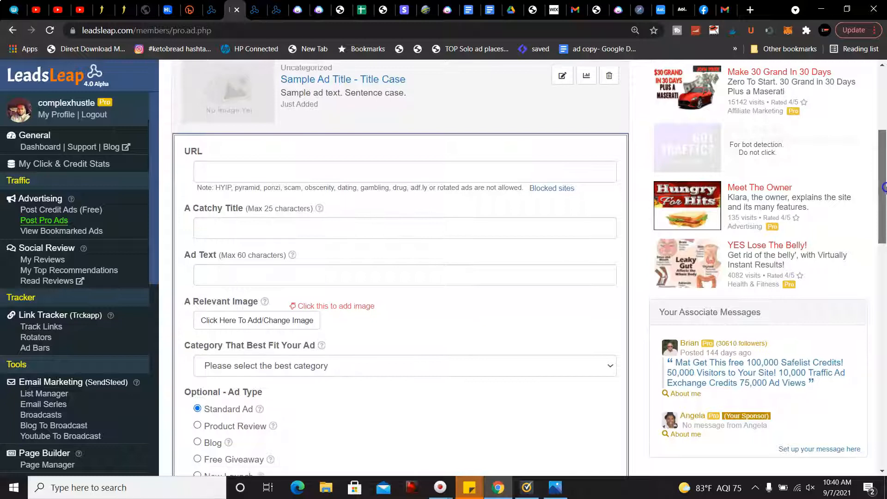
scroll("down", 3)
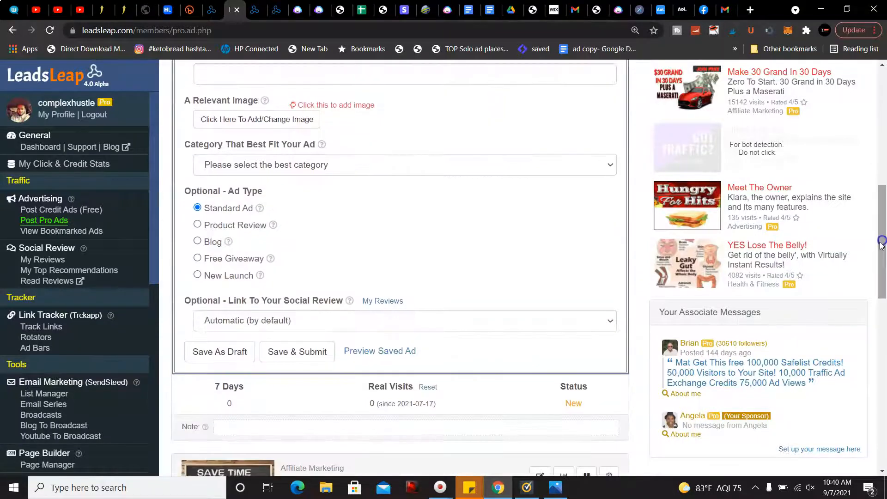
scroll("down", 3)
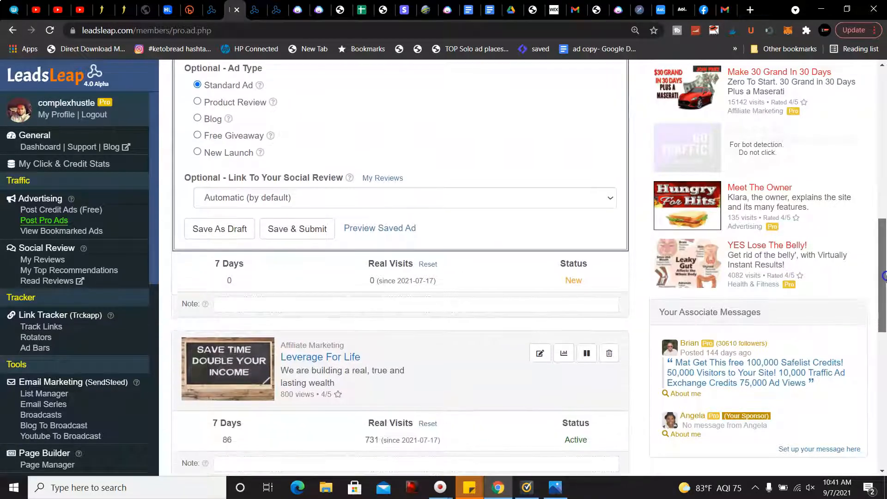
scroll("down", 3)
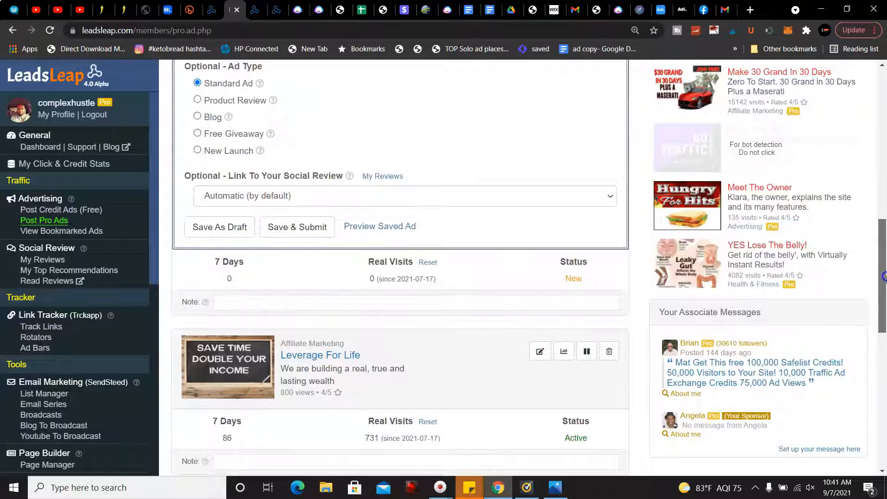
scroll("down", 3)
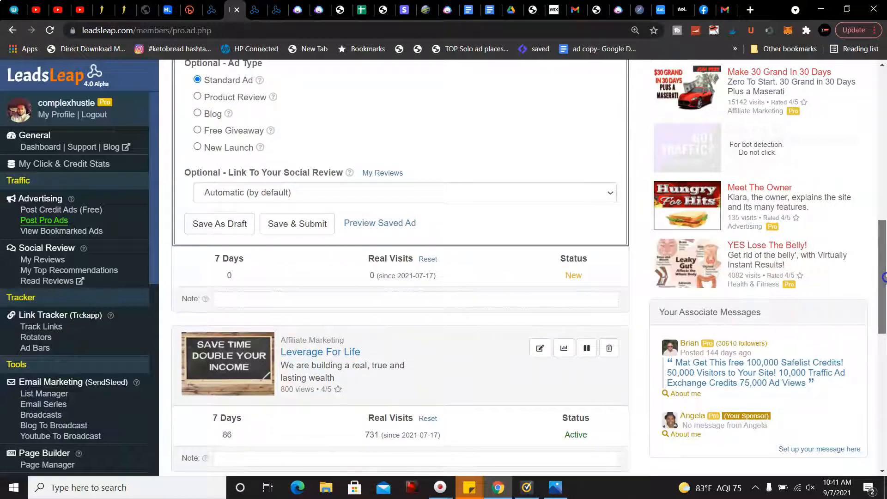
scroll("down", 3)
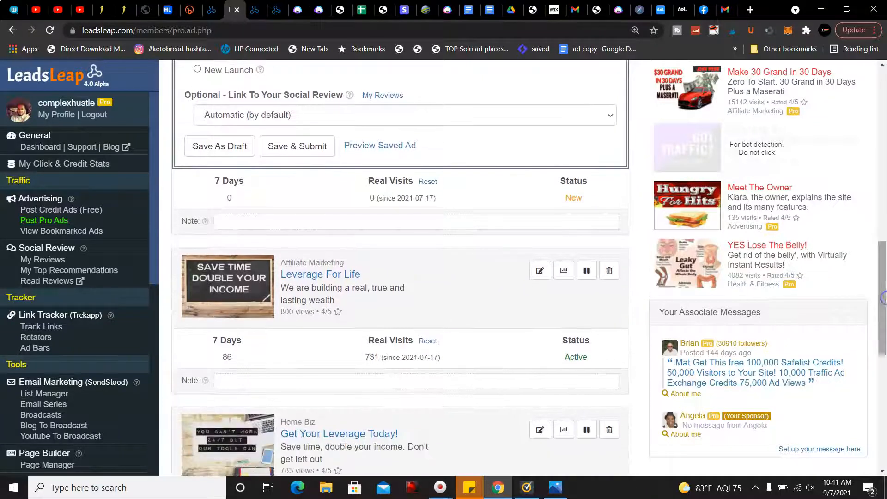
scroll("down", 3)
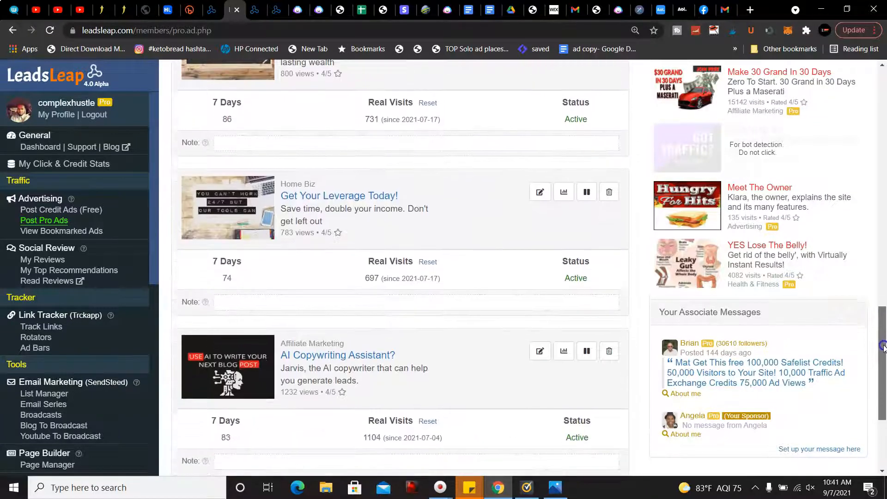
scroll("down", 3)
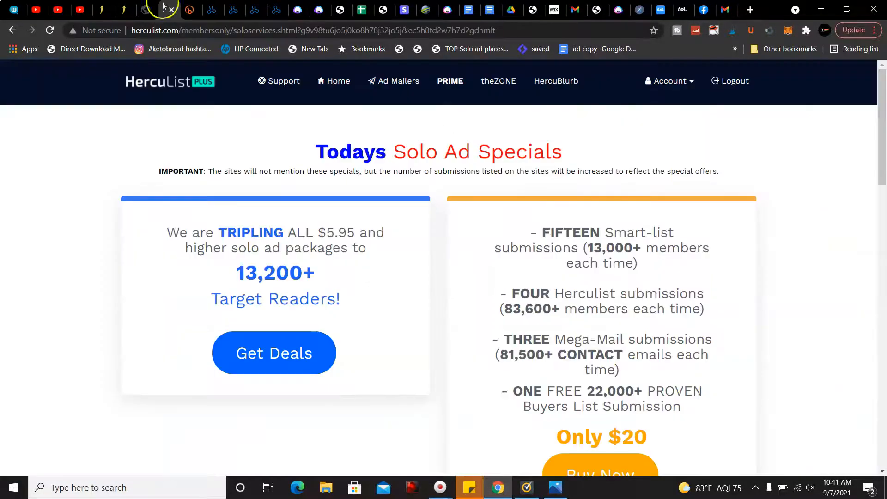
mouse_move(186, 86)
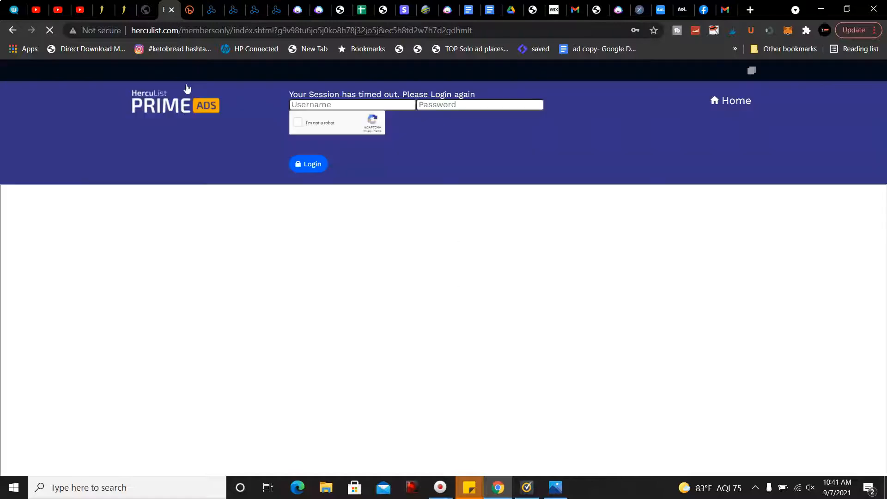
Step: Log back into HercuList with the saved login and captcha, then enter the Members area
left_click(350, 105)
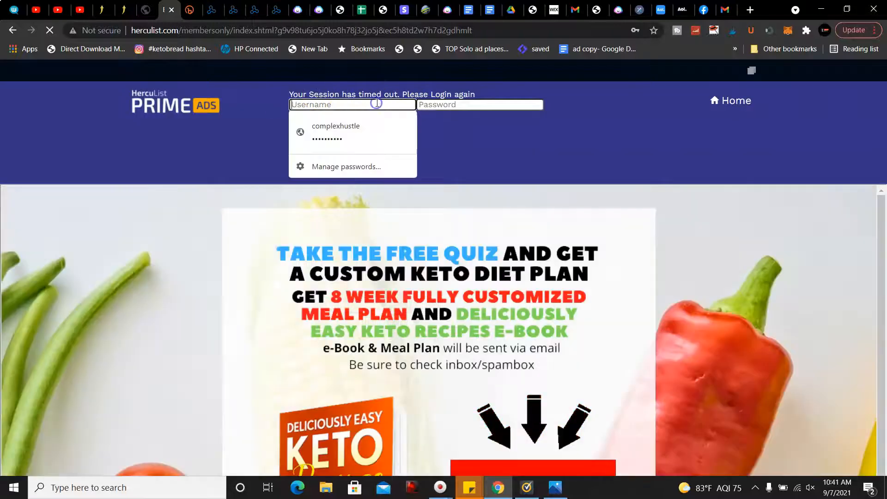
left_click(335, 132)
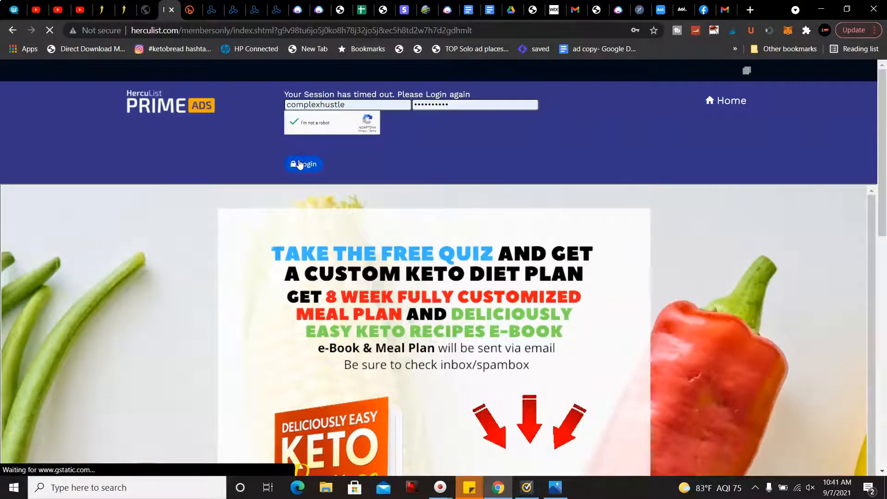
left_click(304, 164)
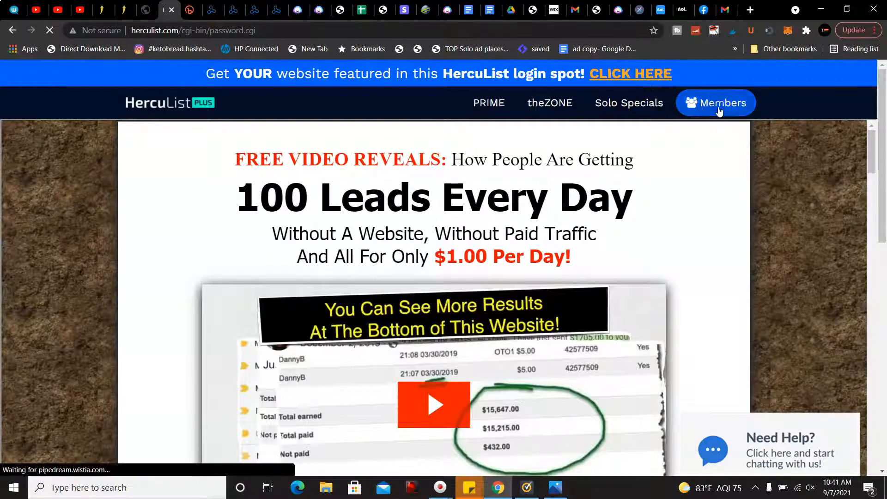
left_click(715, 102)
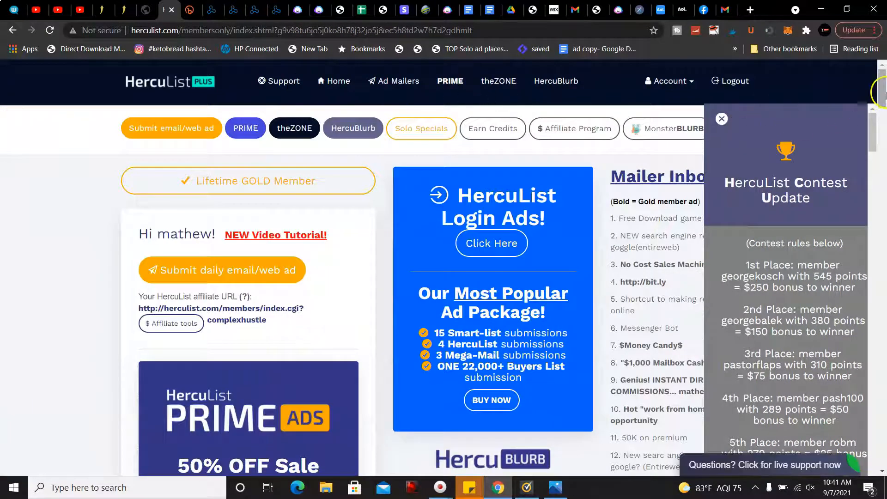
scroll("down", 3)
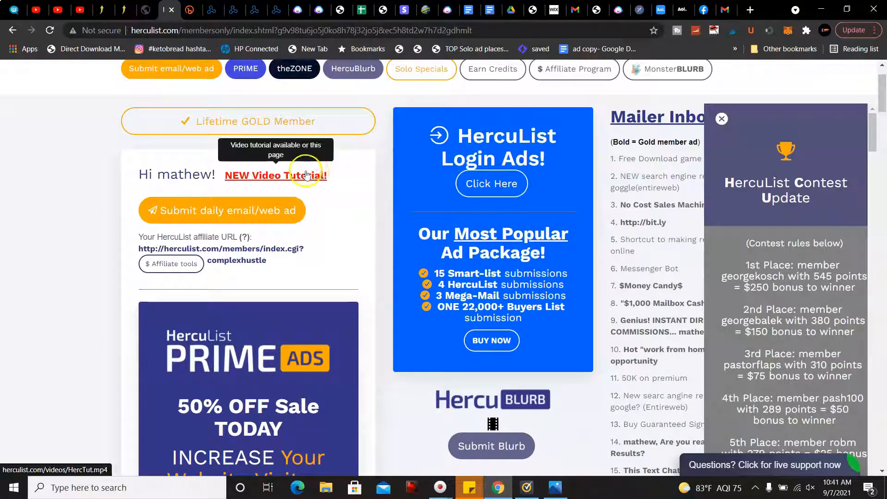
mouse_move(673, 108)
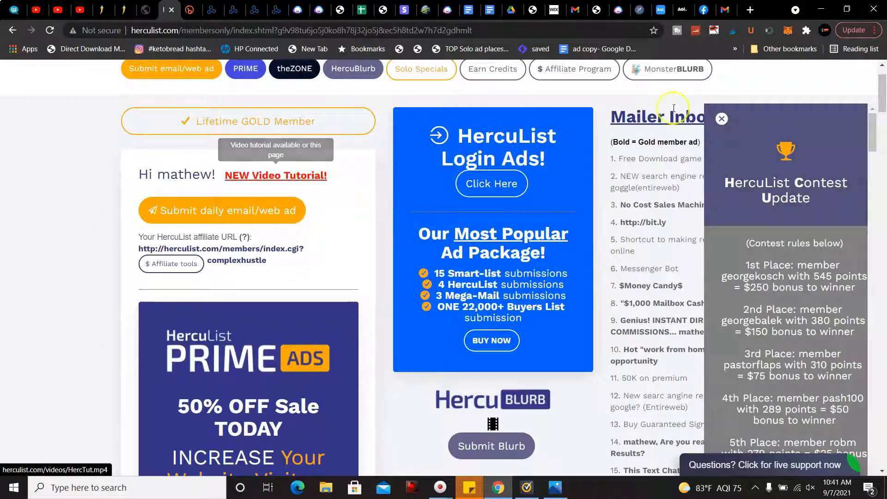
scroll("down", 3)
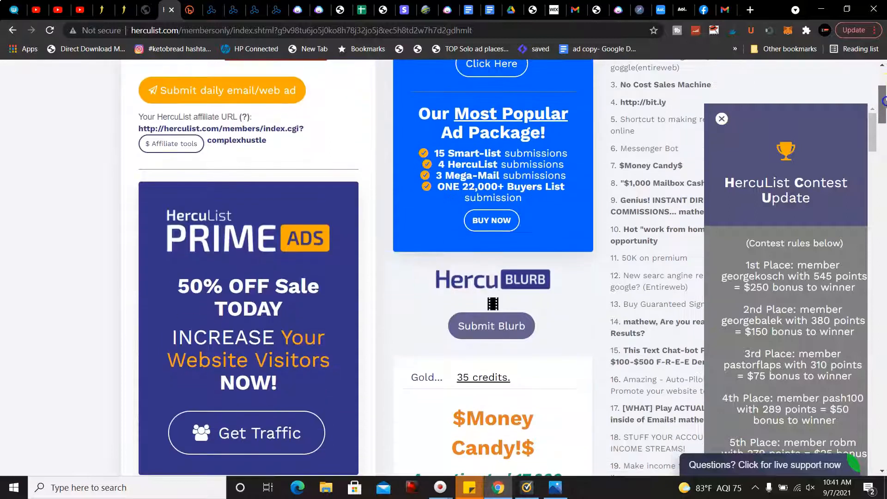
scroll("down", 3)
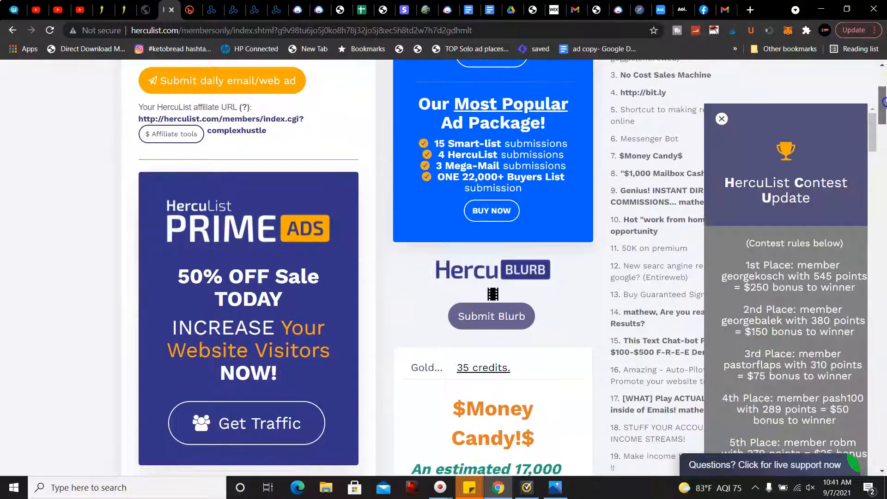
scroll("down", 3)
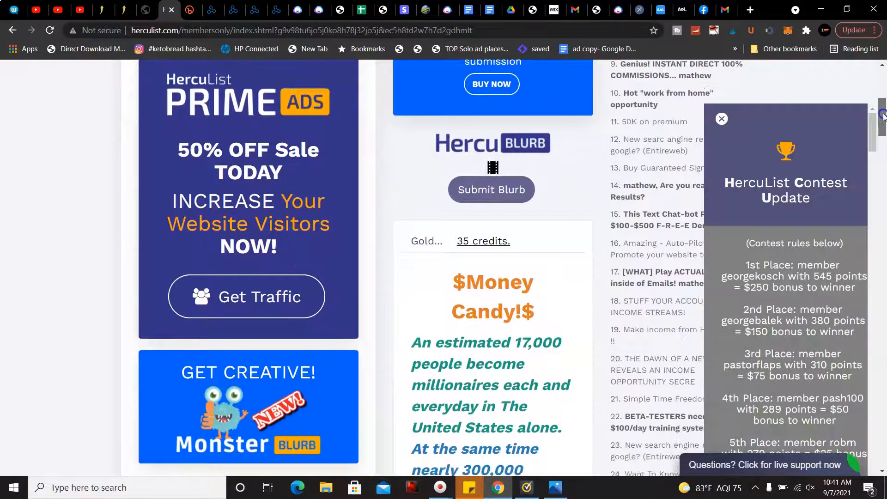
scroll("down", 3)
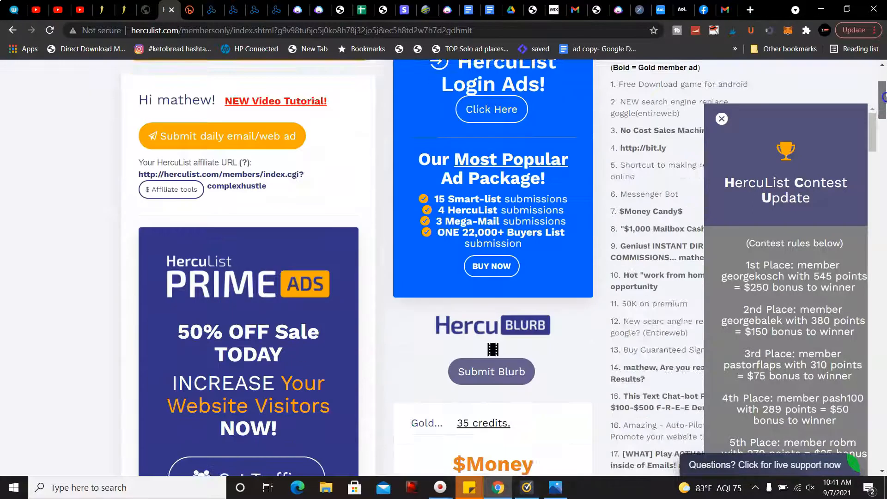
scroll("down", 3)
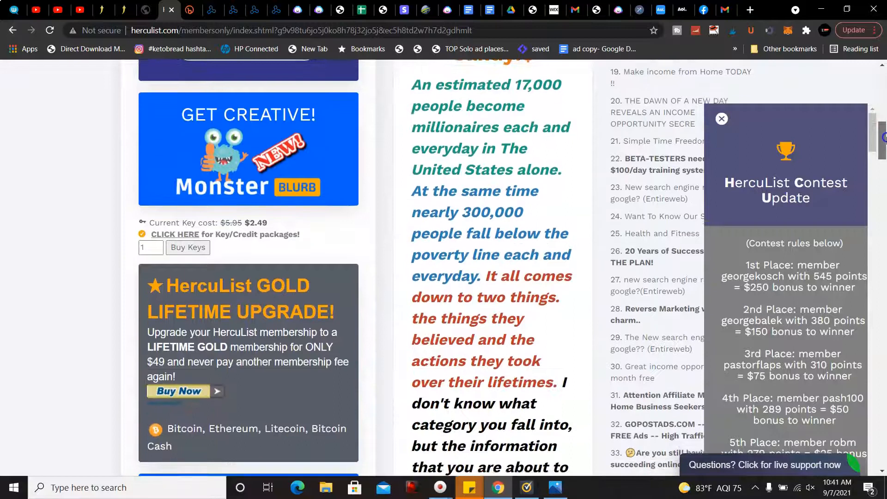
scroll("down", 3)
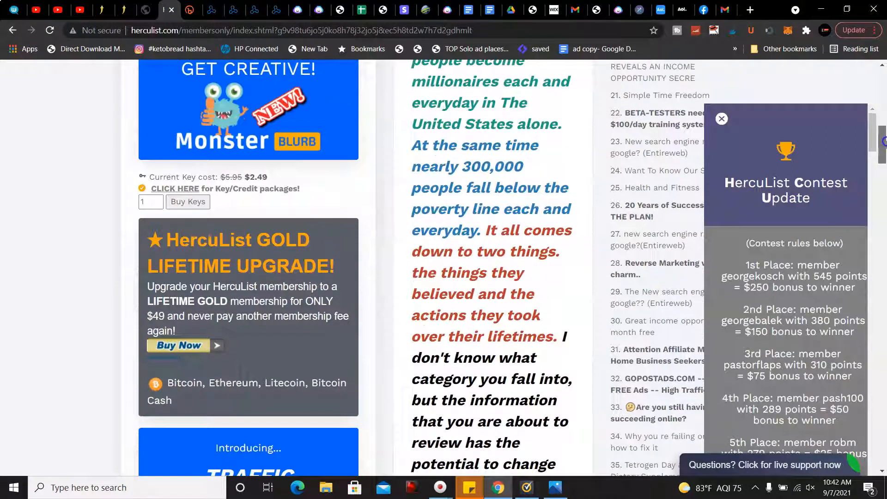
scroll("down", 3)
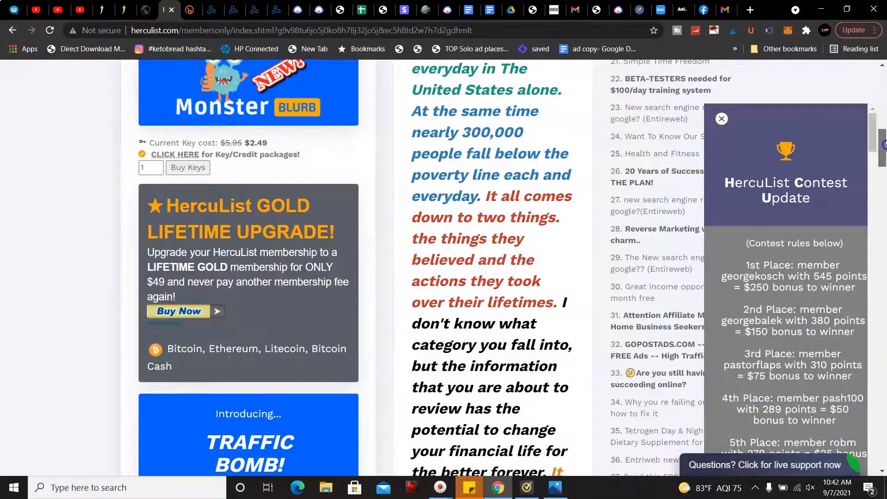
scroll("down", 3)
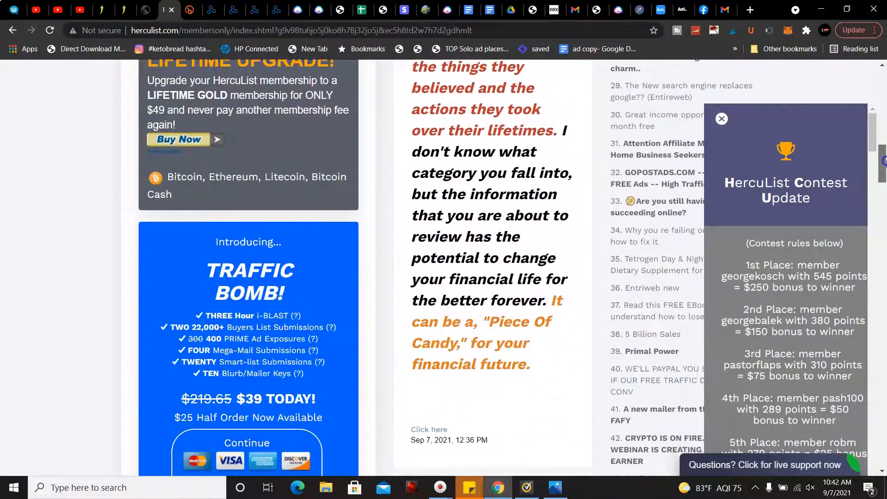
scroll("down", 3)
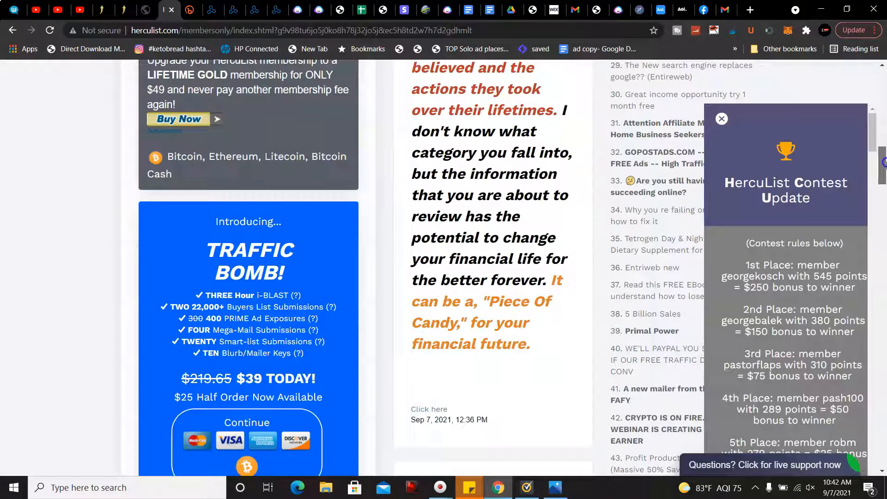
scroll("down", 3)
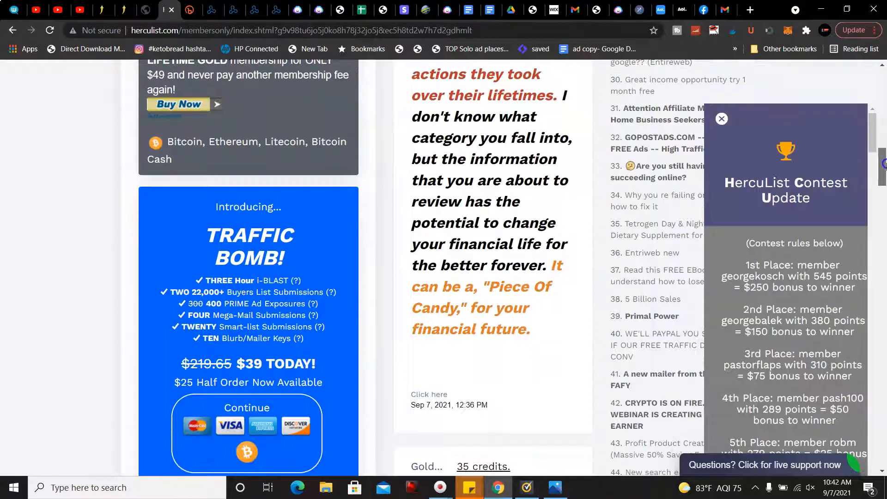
scroll("down", 3)
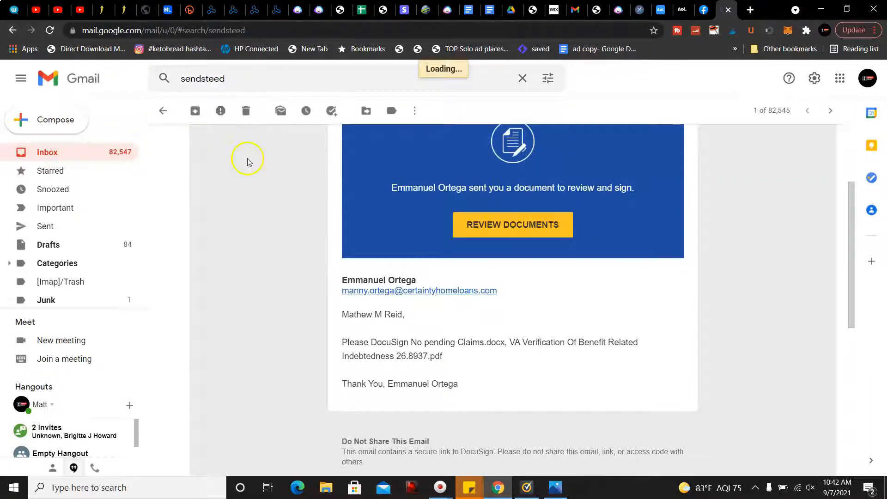
Step: Return from the open email to the sendsteed search results and scroll down
left_click(163, 110)
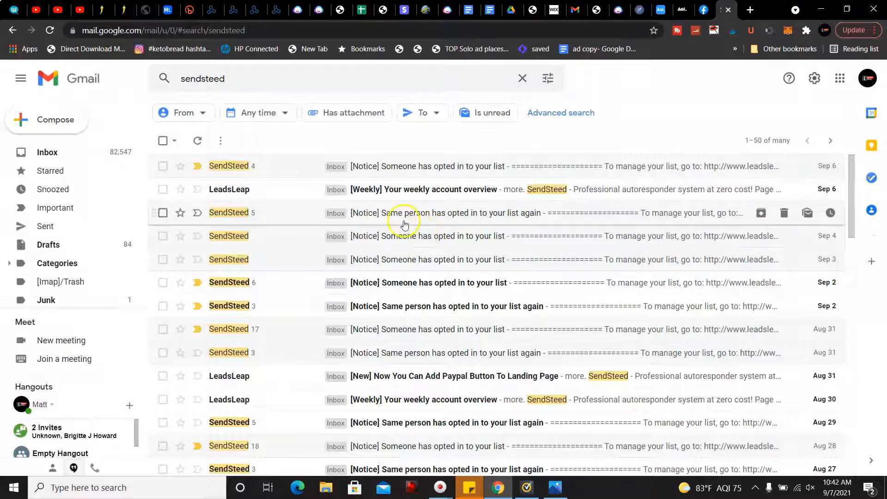
mouse_move(318, 217)
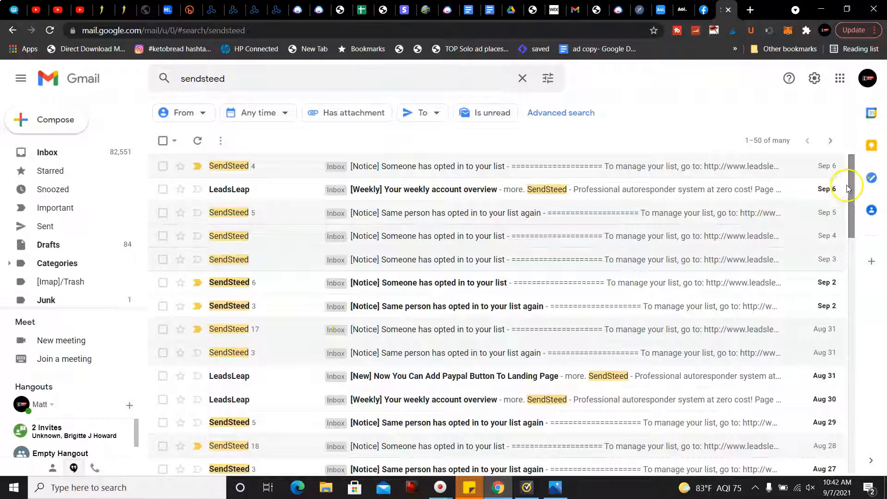
scroll("down", 3)
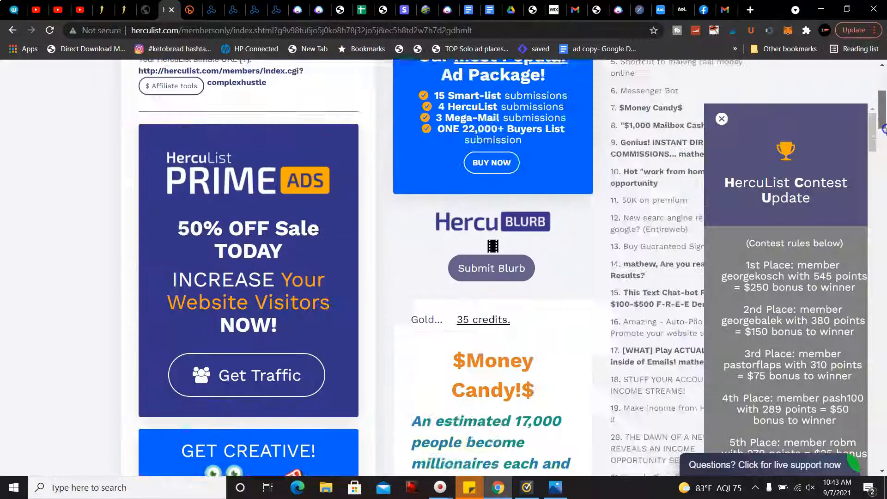
Step: Dismiss HercuList's contest update panel with its X
left_click(722, 119)
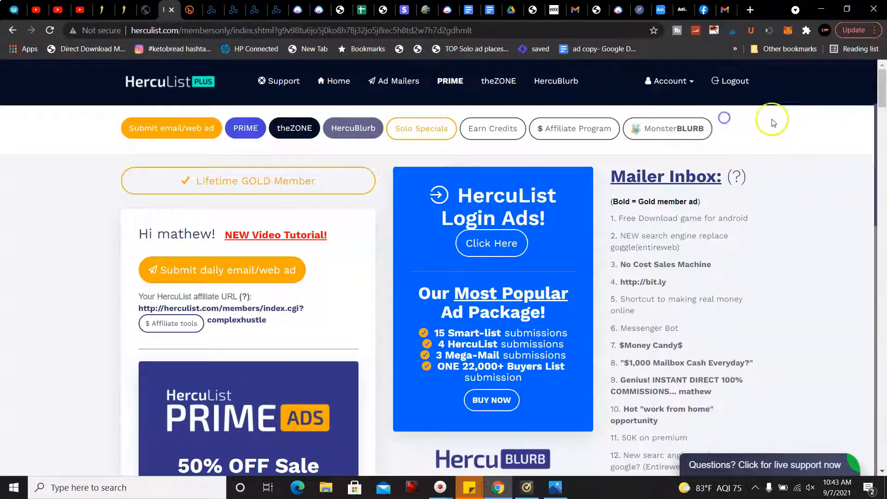
mouse_move(699, 108)
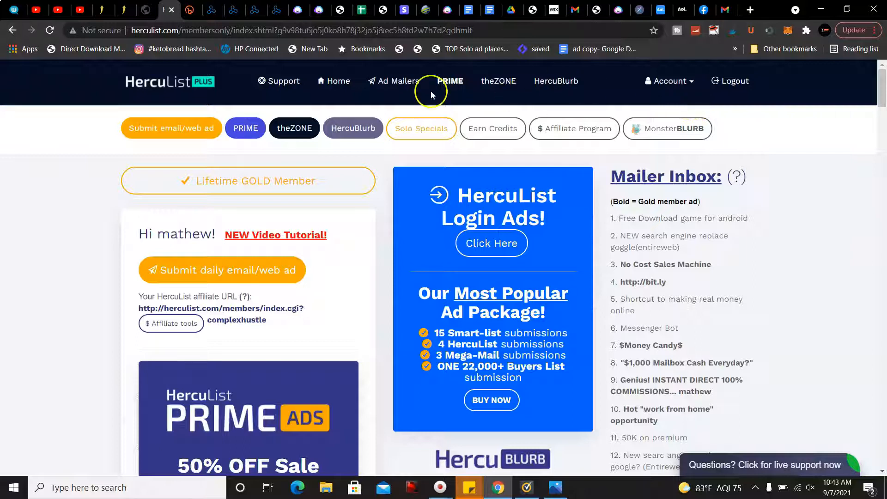
mouse_move(397, 81)
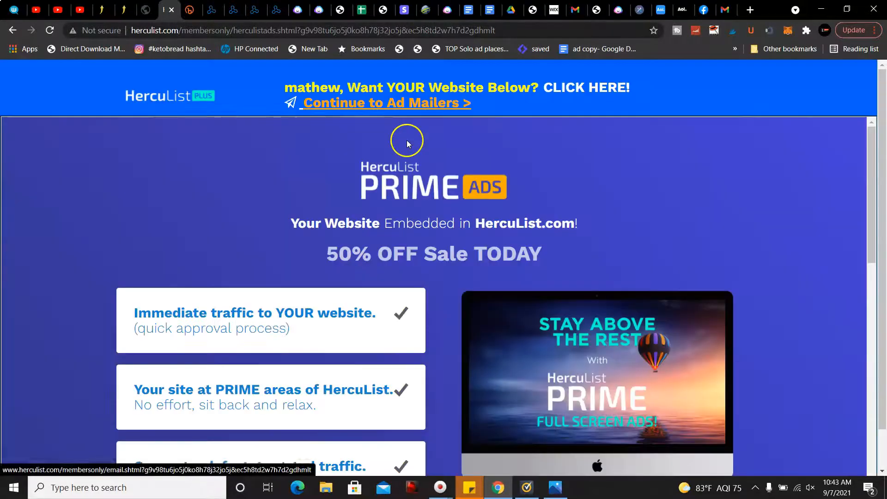
mouse_move(626, 124)
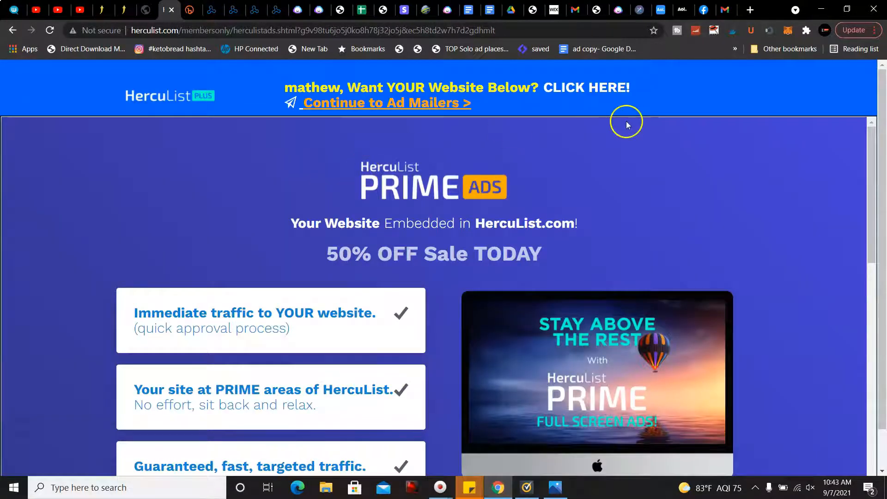
mouse_move(739, 92)
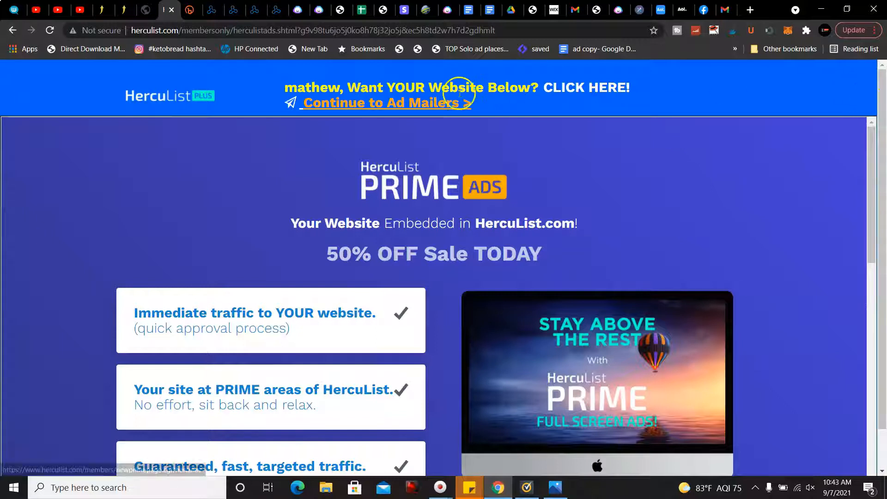
Step: Continue to the Submit Ad mailer page, scroll its forms and close the Kripto Future popup
left_click(385, 102)
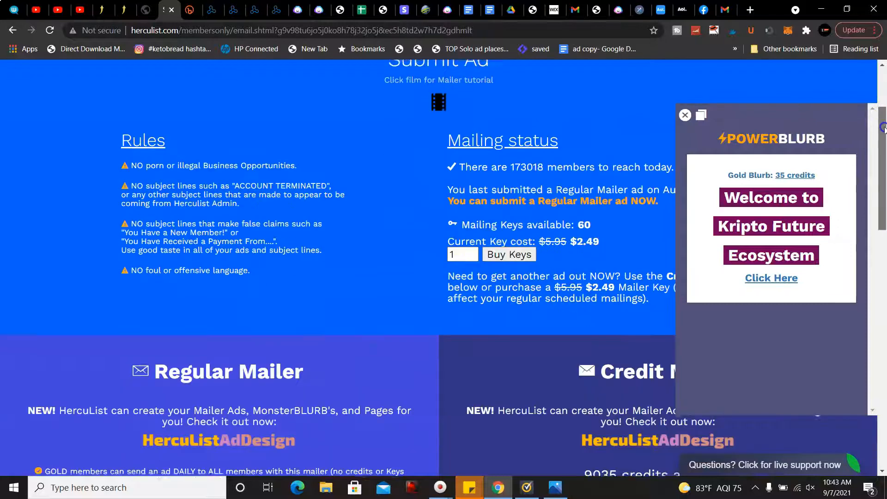
scroll("down", 3)
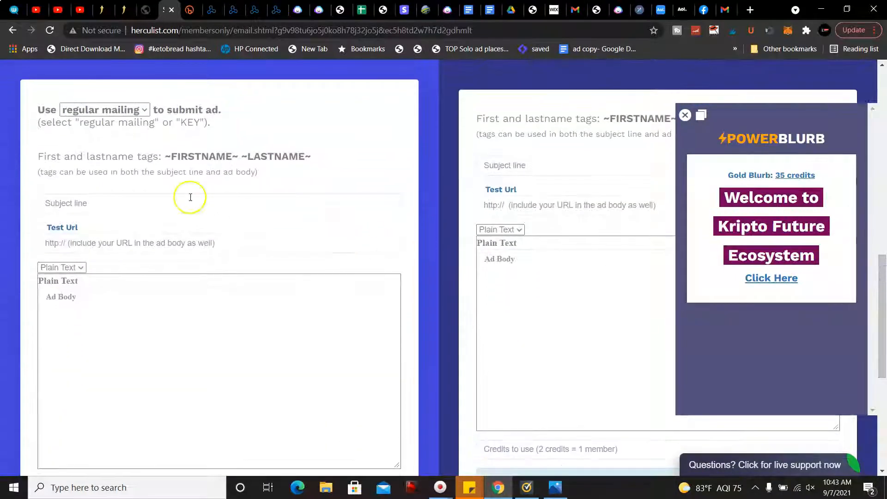
mouse_move(192, 162)
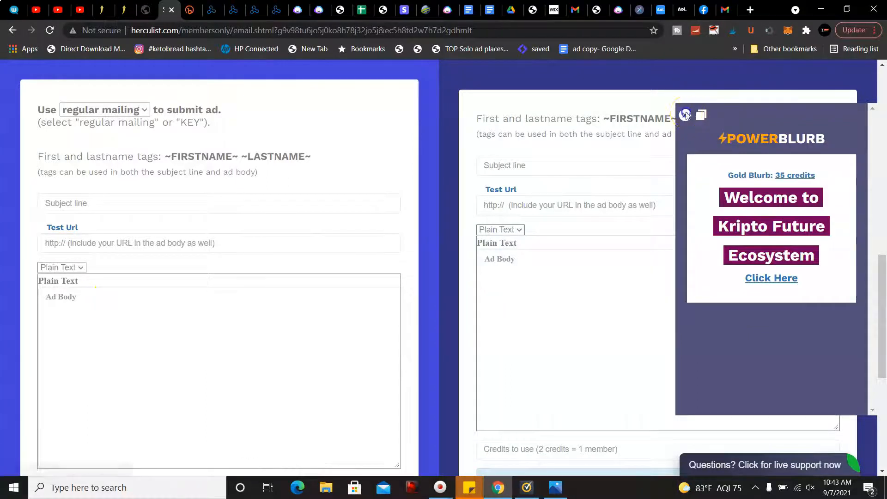
left_click(685, 116)
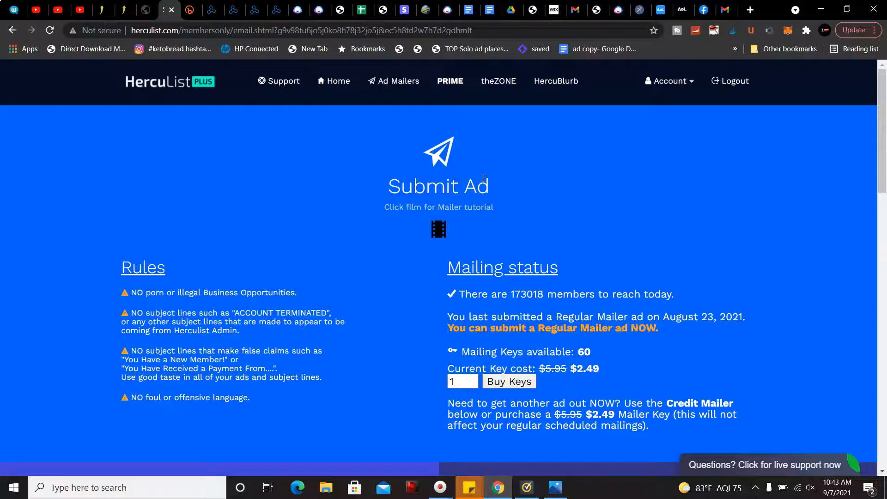
mouse_move(13, 460)
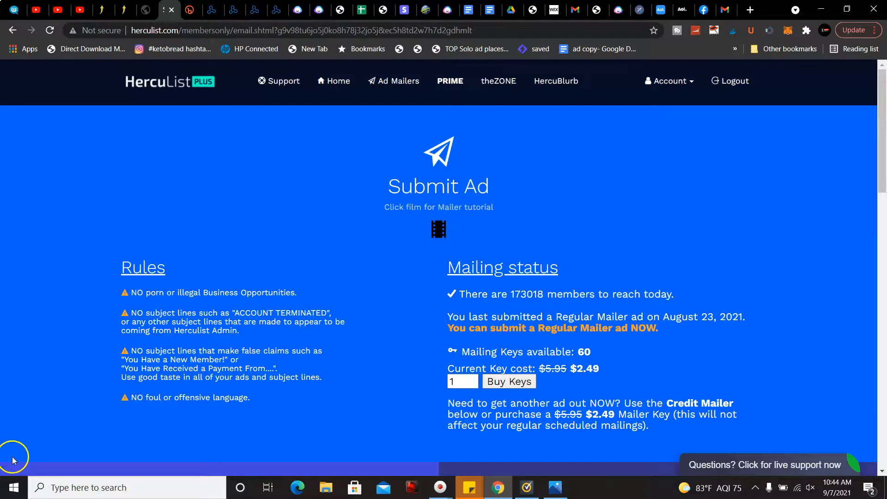